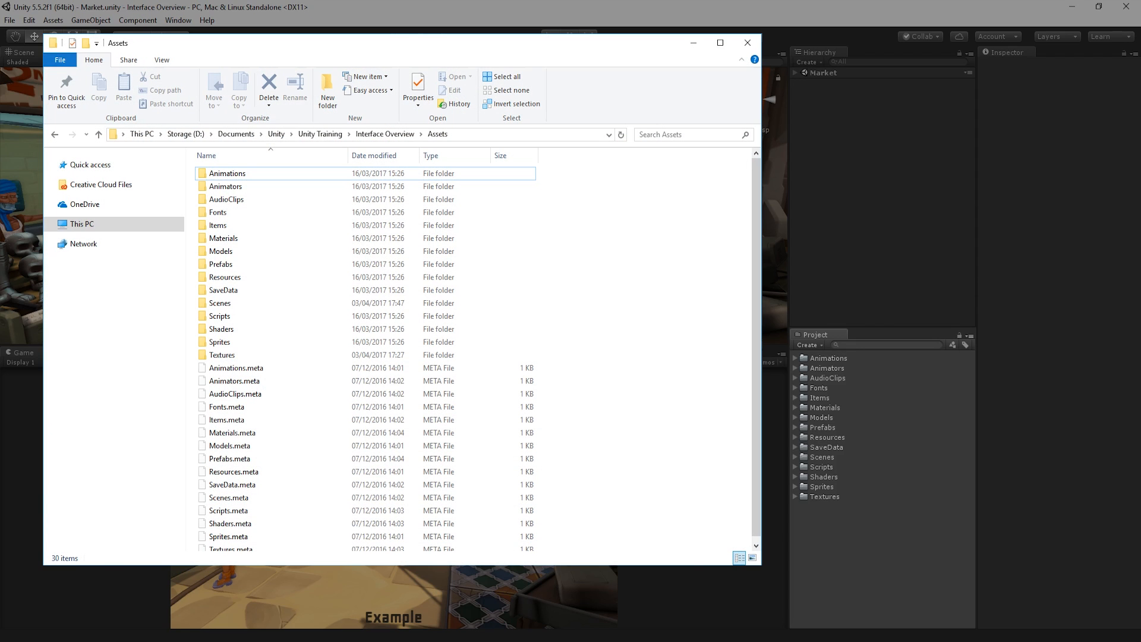
# Step: Select the Animations folder in Explorer's Assets directory, then close Explorer
pyautogui.click(501, 76)
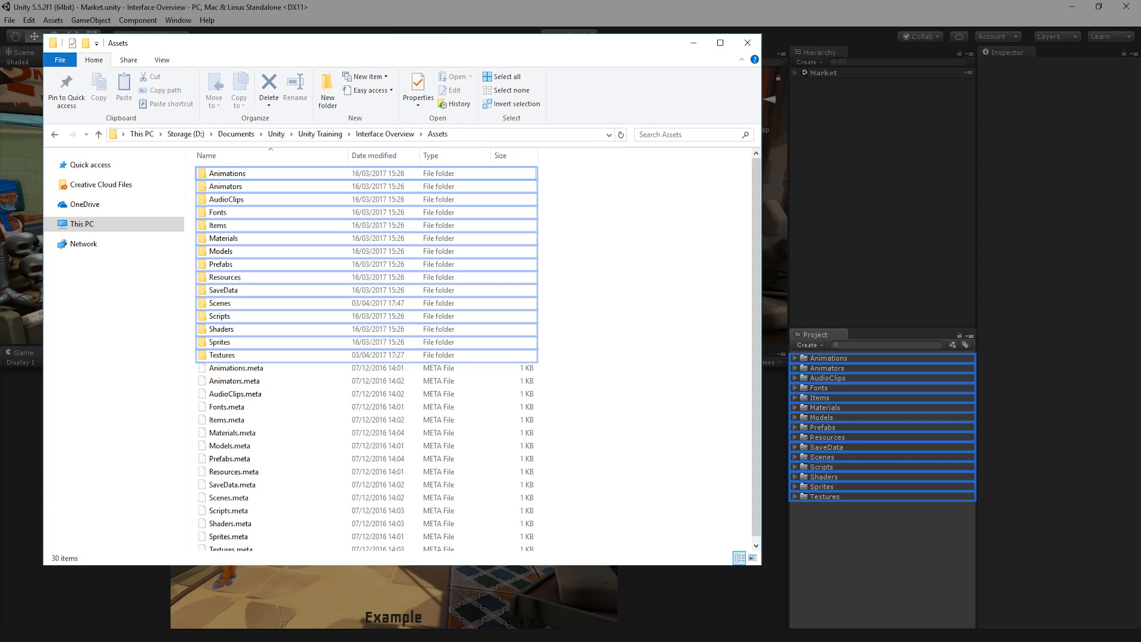
pyautogui.click(747, 42)
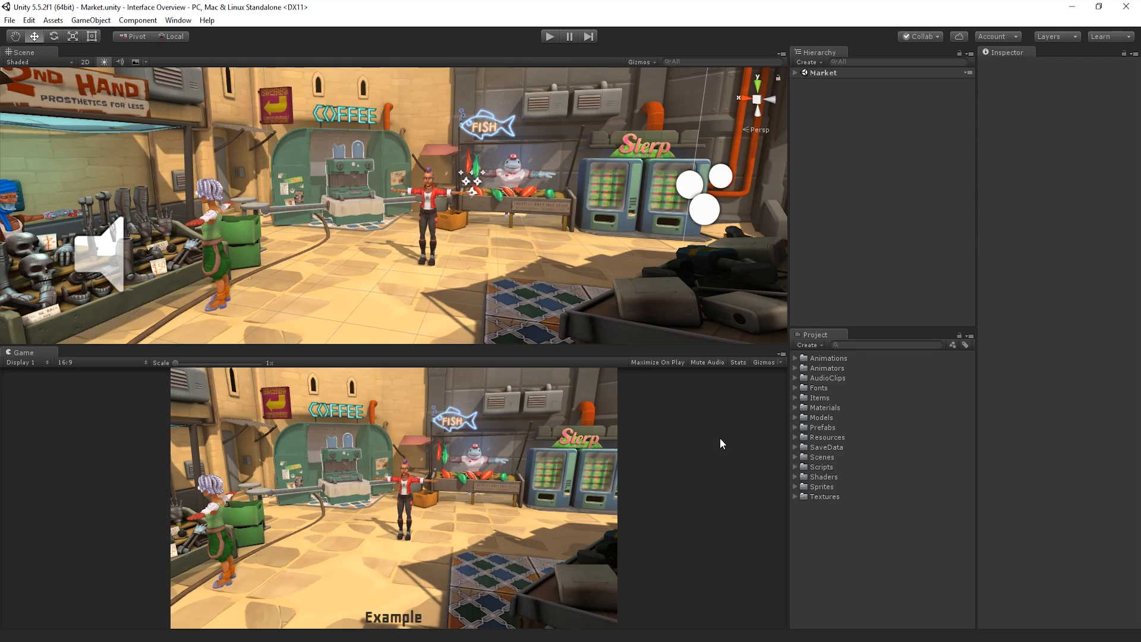
pyautogui.moveTo(804, 511)
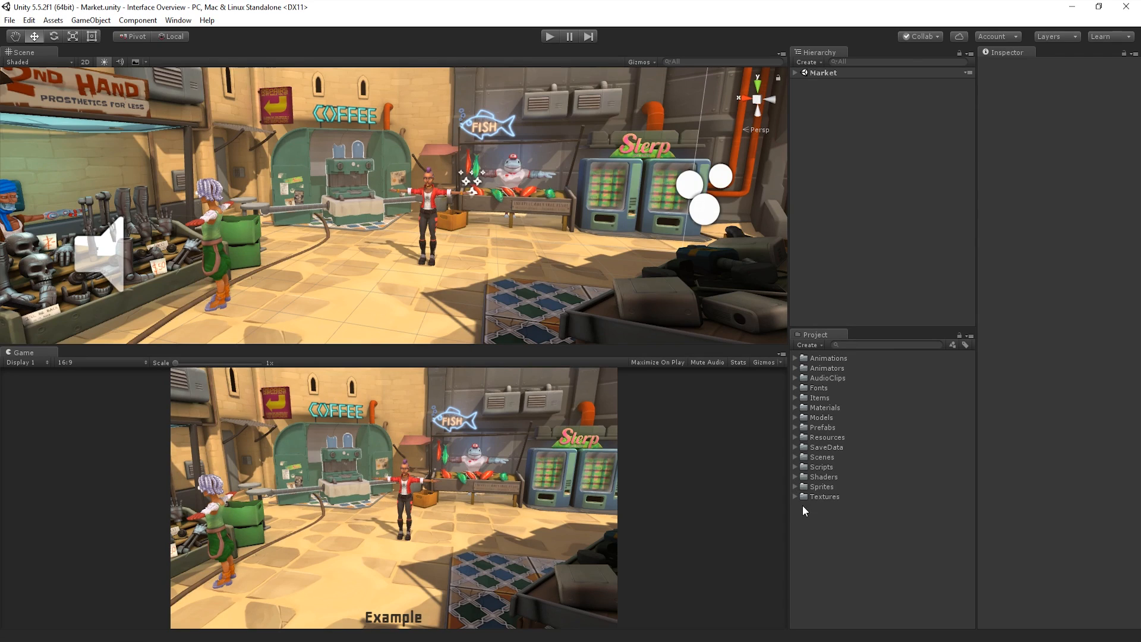
pyautogui.moveTo(795, 504)
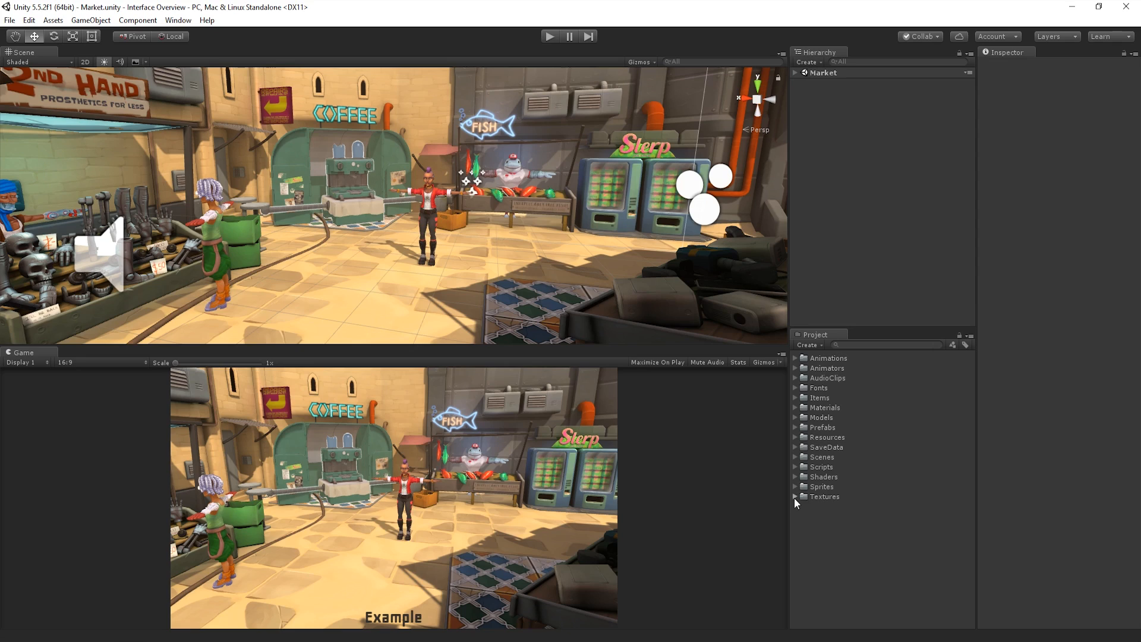
pyautogui.click(797, 496)
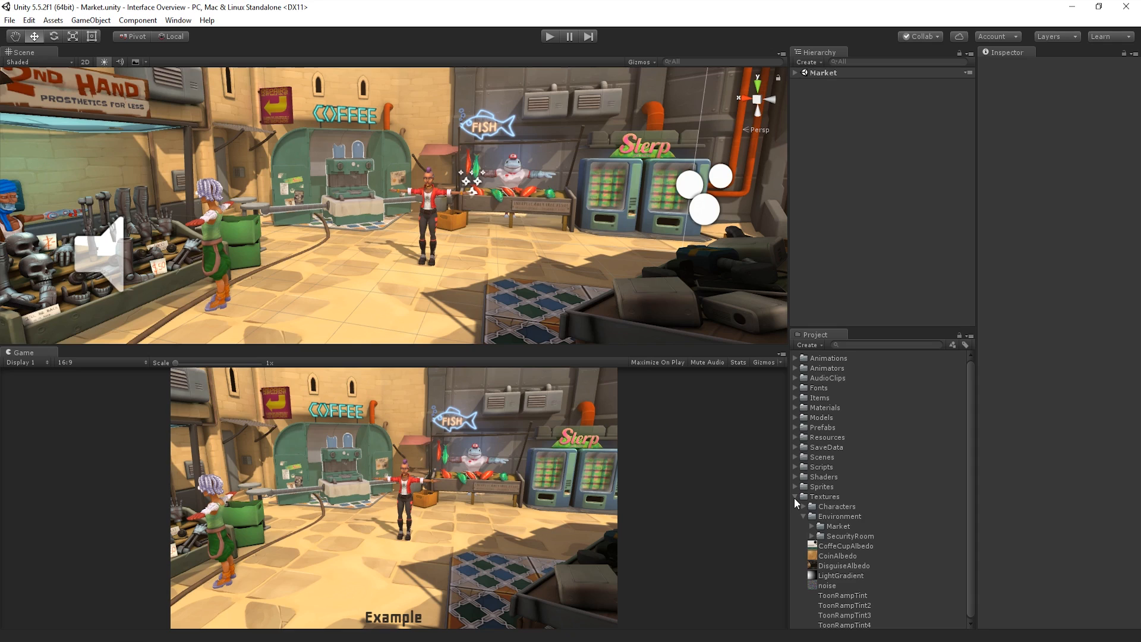
pyautogui.click(796, 496)
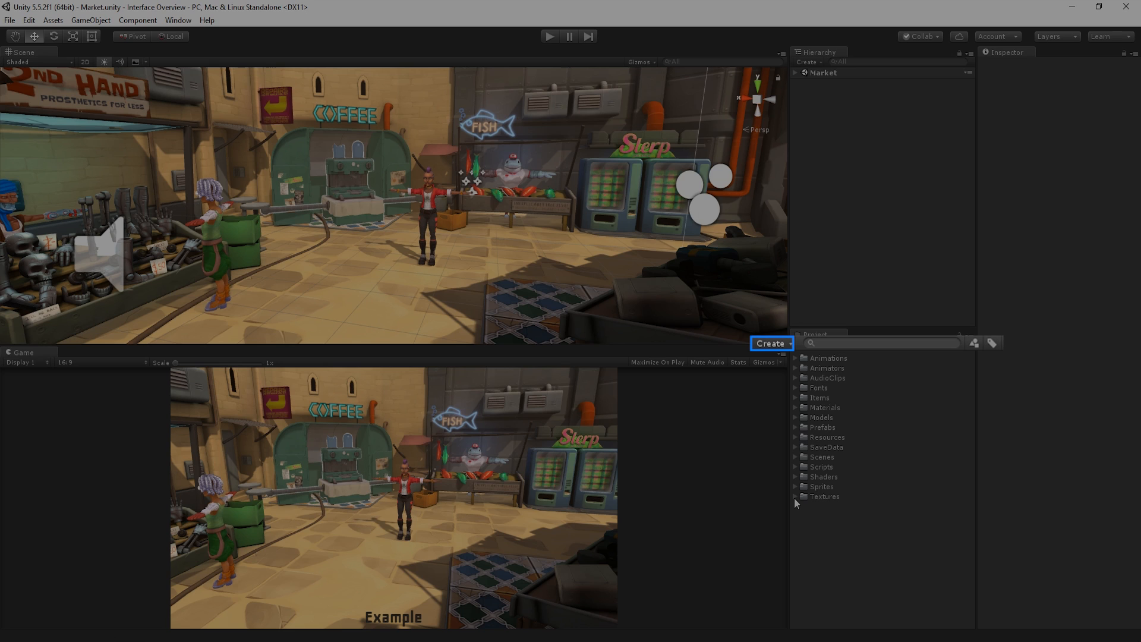
# Step: Browse the Create asset menus, then create a new C# Script asset
pyautogui.click(770, 343)
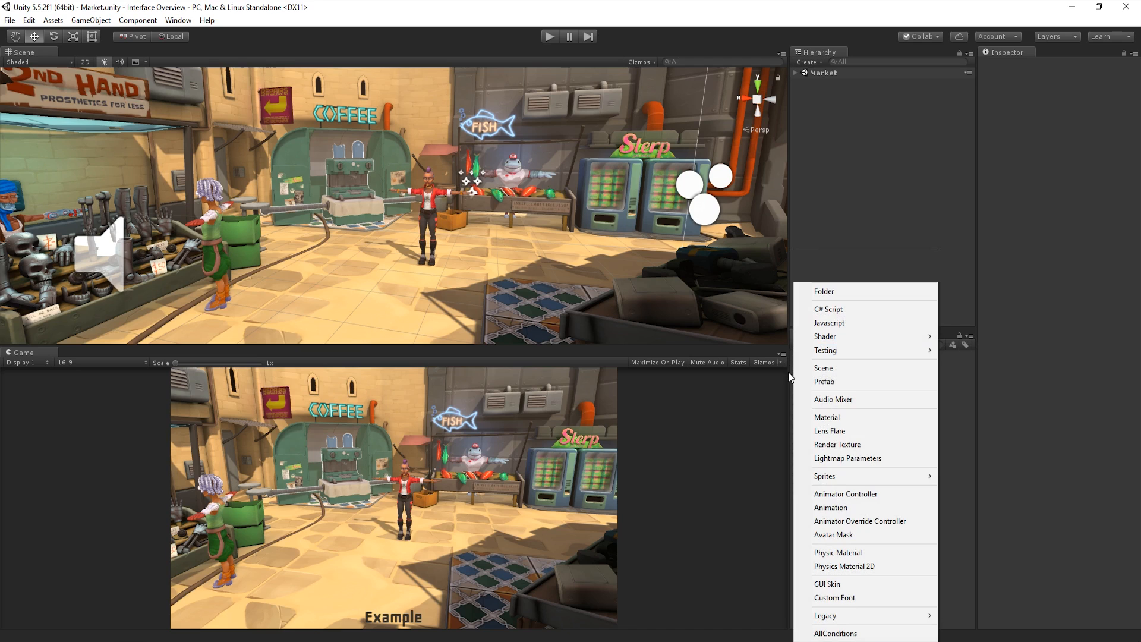
pyautogui.click(51, 20)
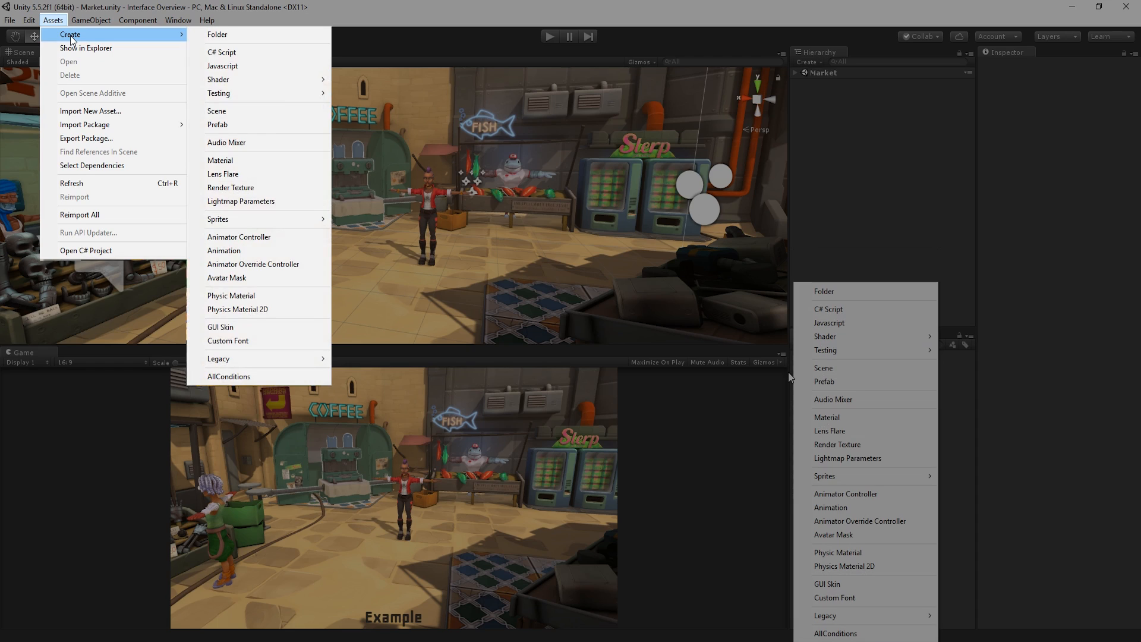
pyautogui.moveTo(216, 35)
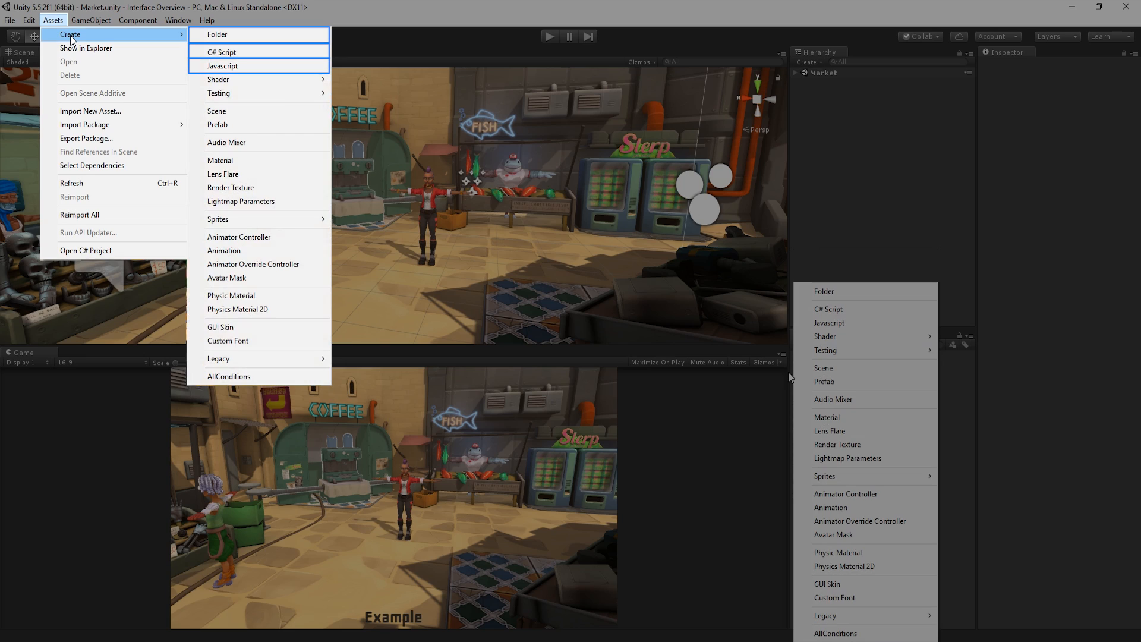
pyautogui.moveTo(220, 159)
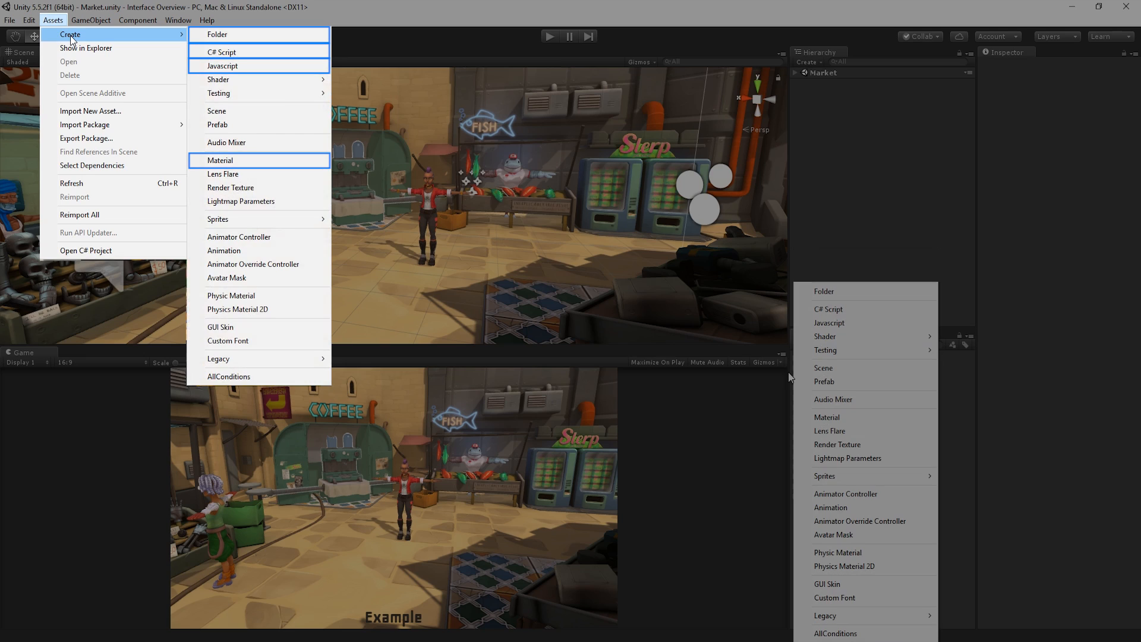
pyautogui.moveTo(217, 110)
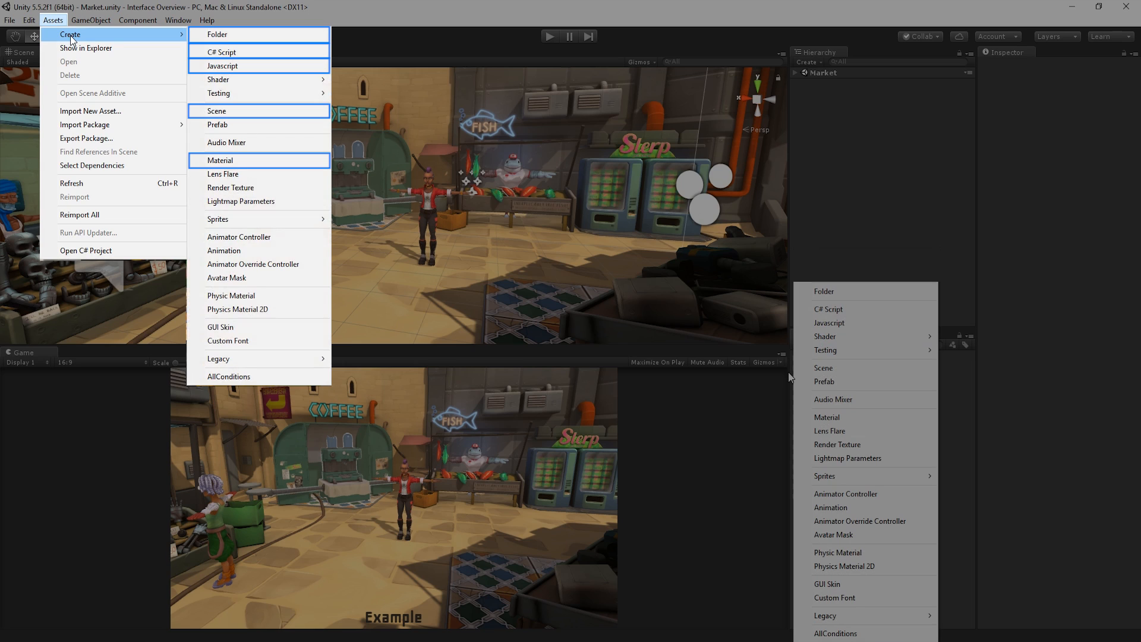
pyautogui.click(220, 52)
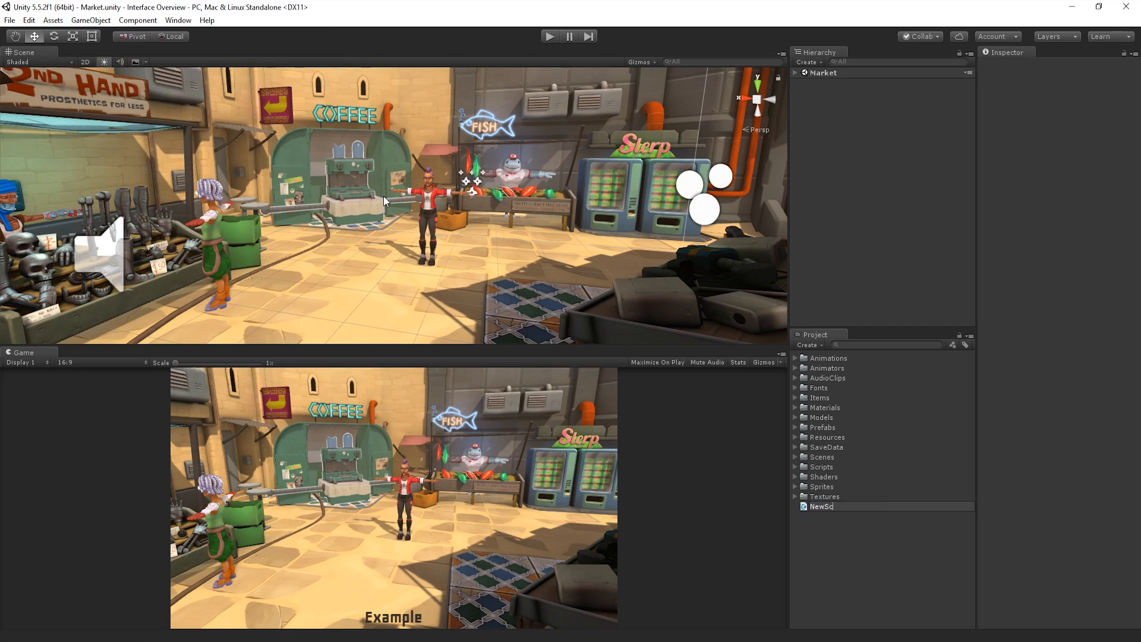
# Step: Name the new script 'NewScript', confirm it, and deselect it
pyautogui.write('NewScript')
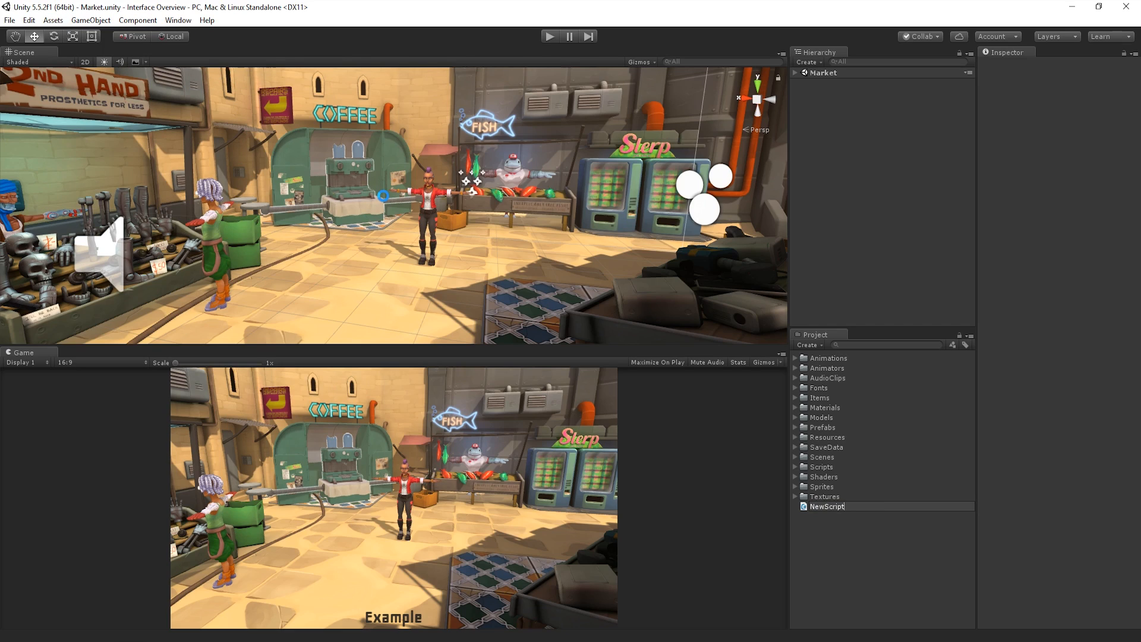
pyautogui.click(827, 506)
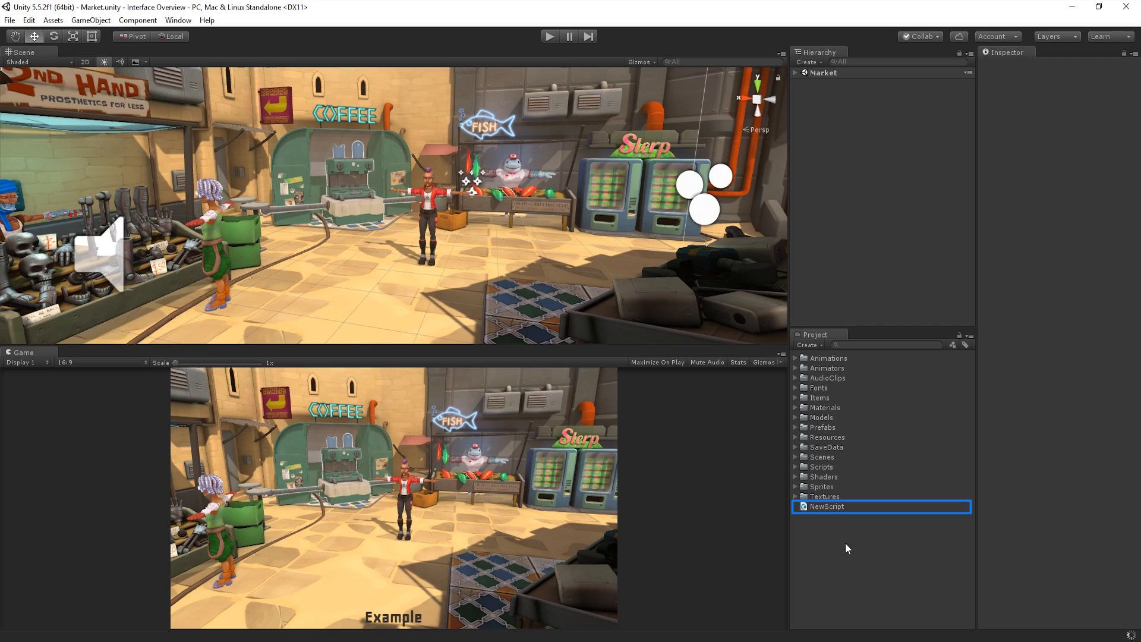
pyautogui.click(873, 546)
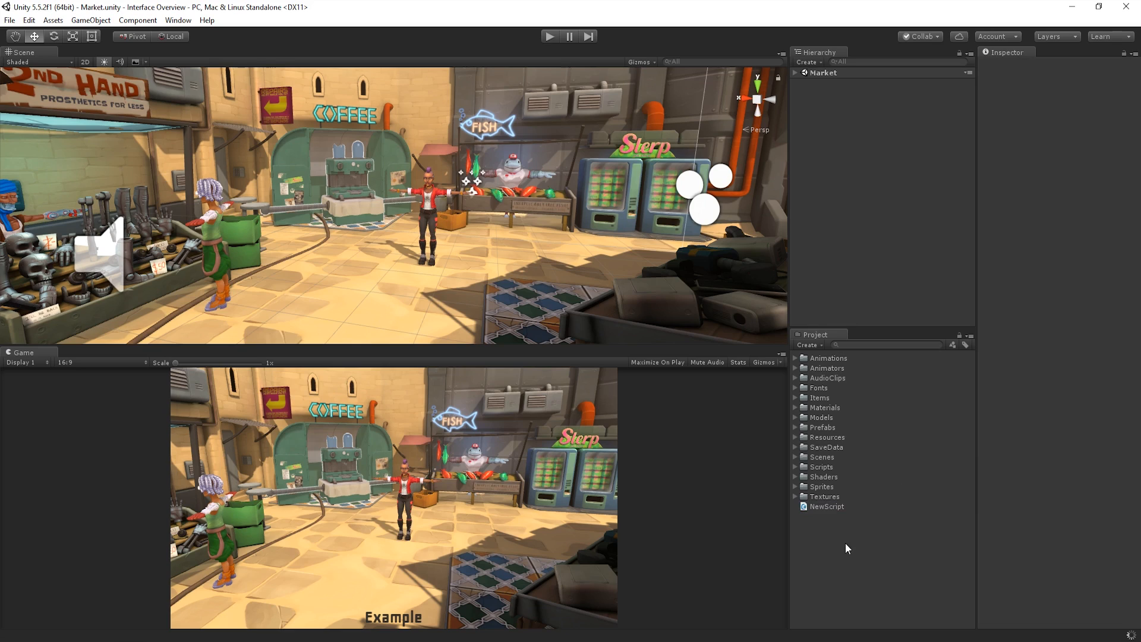
# Step: Choose Import New Asset from the Assets menu to browse Game Dev Files
pyautogui.click(52, 19)
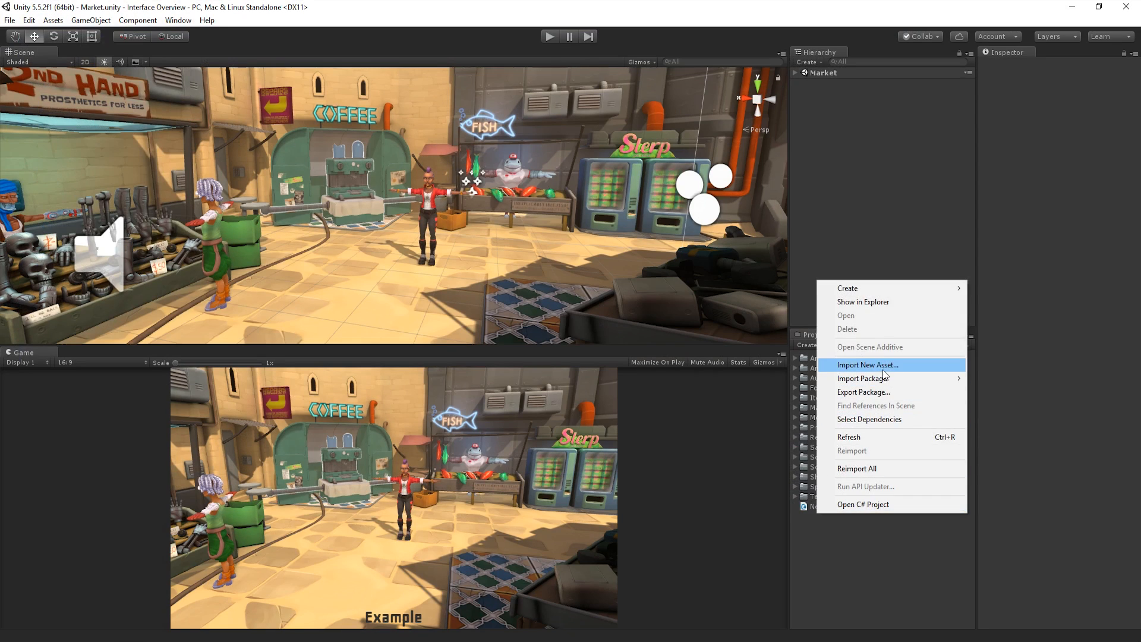
pyautogui.moveTo(908, 370)
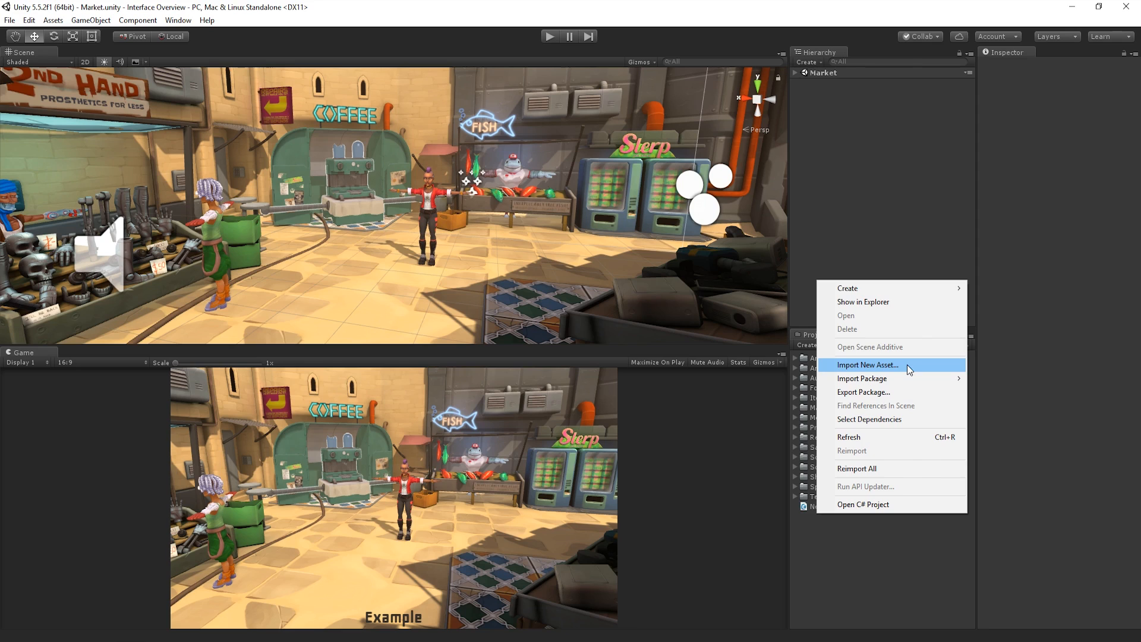
pyautogui.click(866, 364)
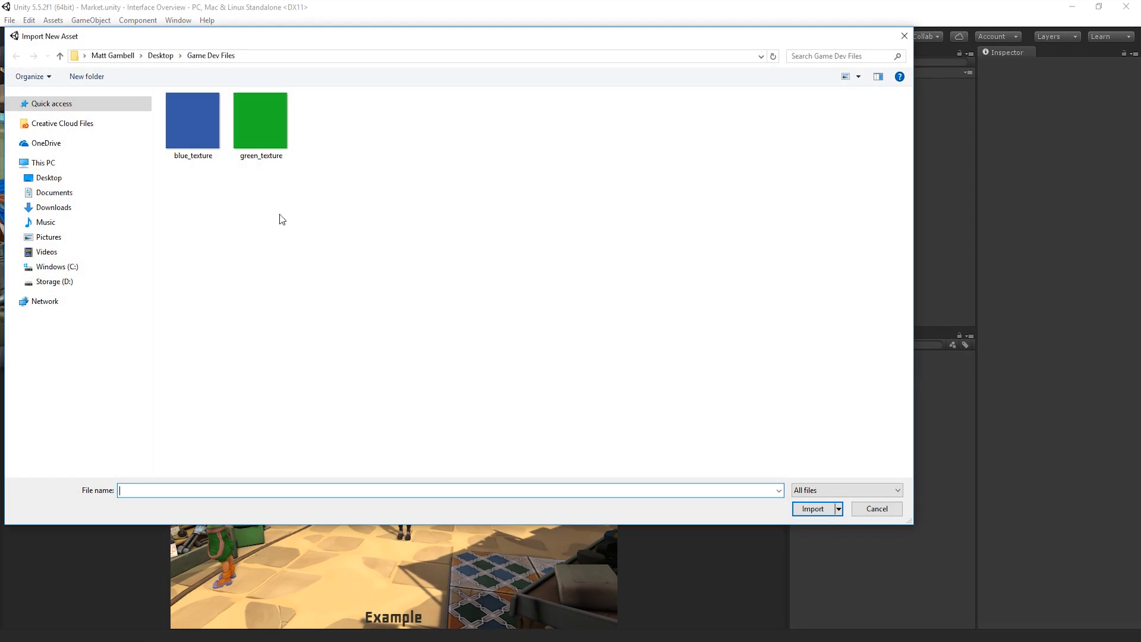
# Step: Import blue_texture and green_texture from the Game Dev Files folder
pyautogui.click(193, 120)
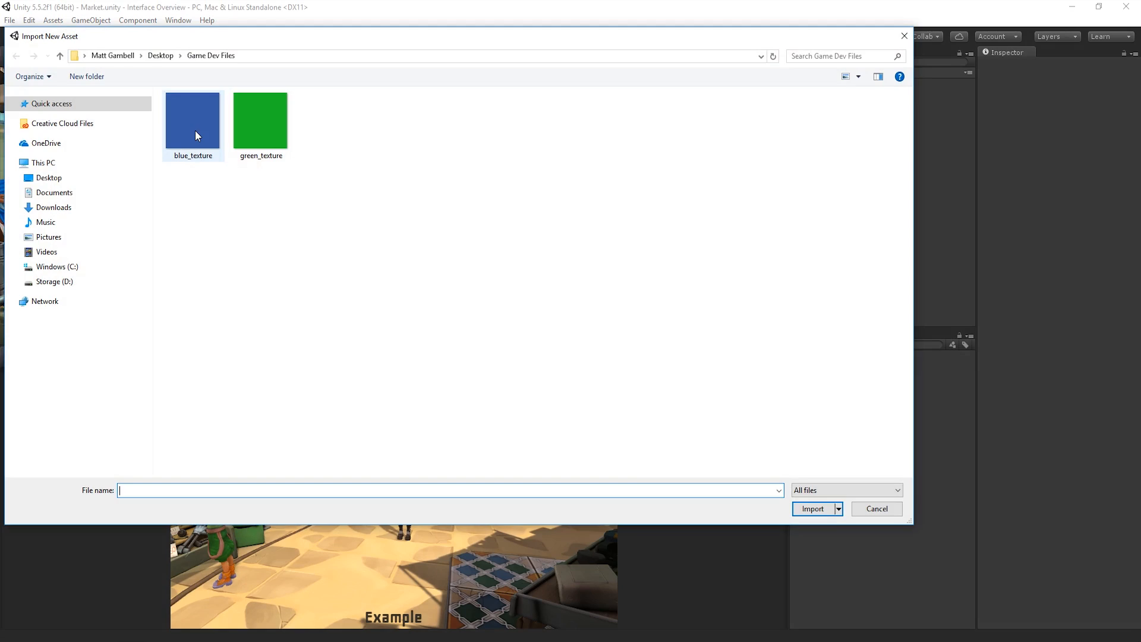
pyautogui.click(813, 509)
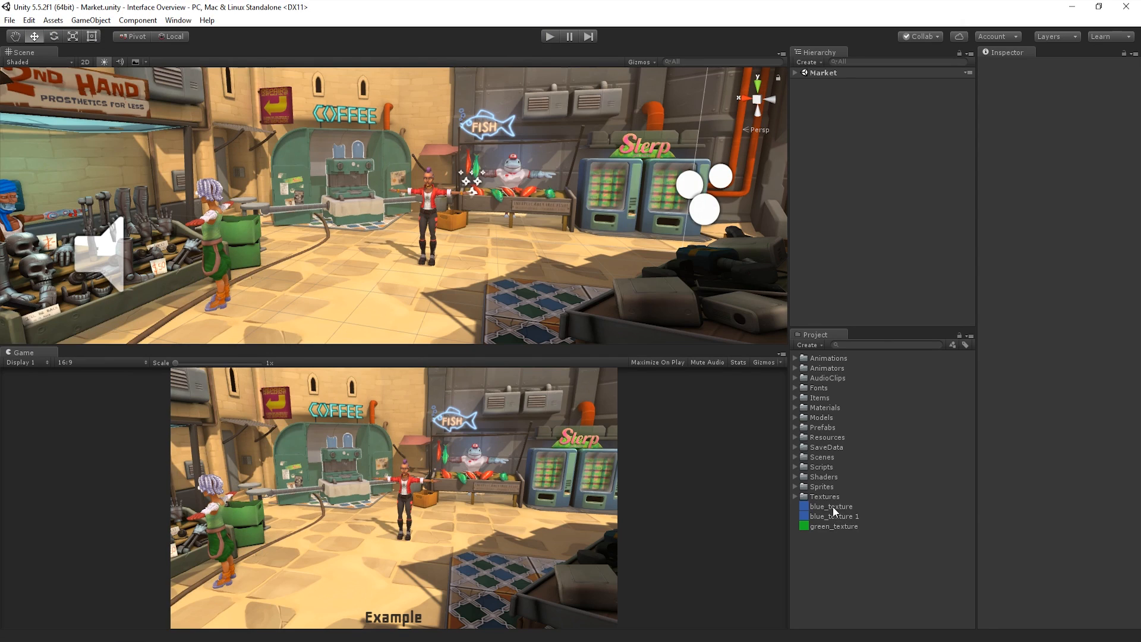
# Step: Remove blue_texture and green_texture, leaving blue_texture 1 in the project
pyautogui.click(831, 506)
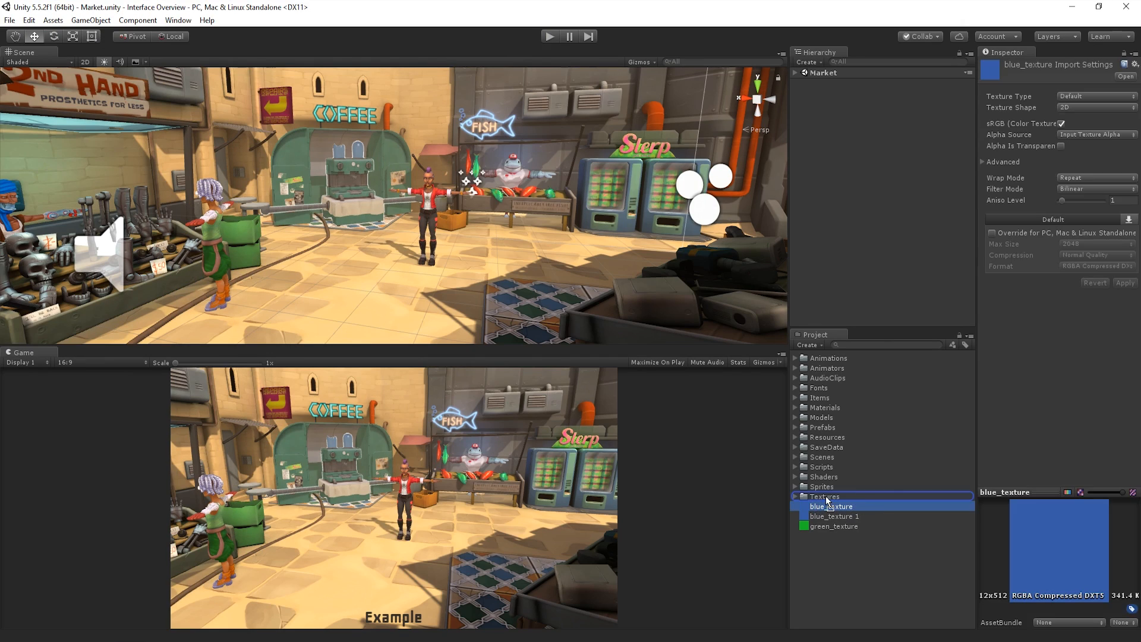
pyautogui.click(833, 515)
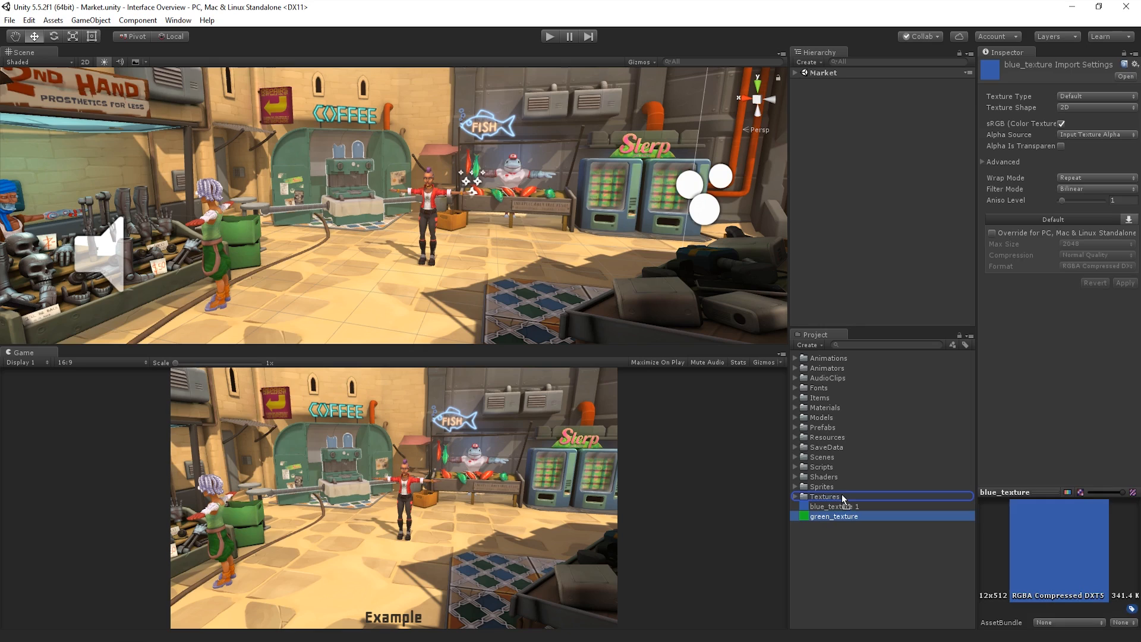
pyautogui.click(834, 540)
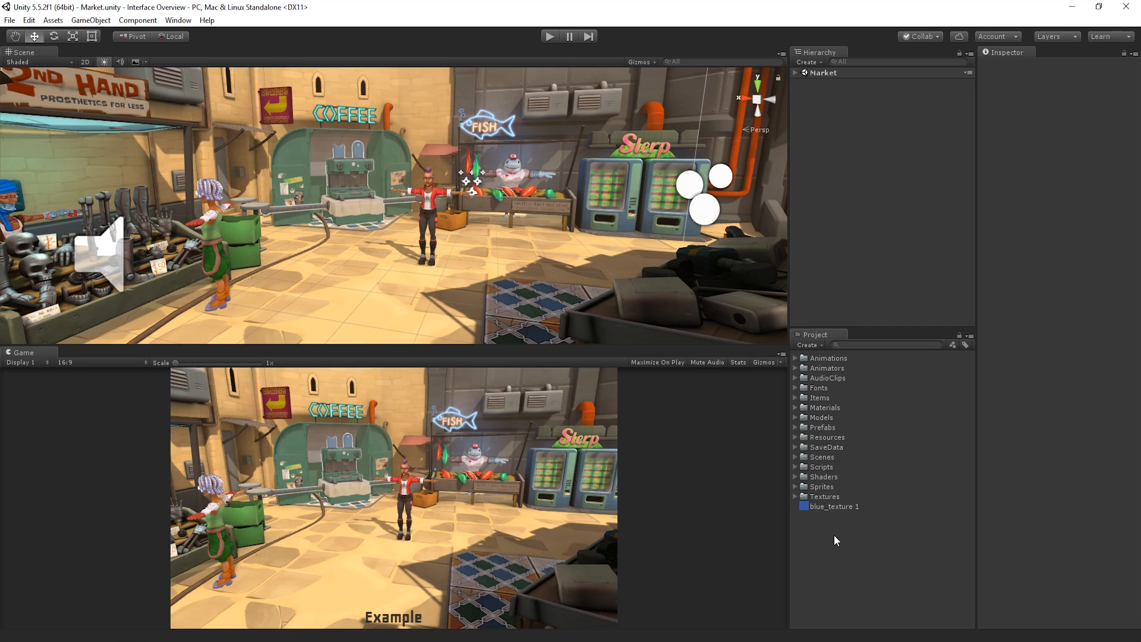
pyautogui.moveTo(808, 454)
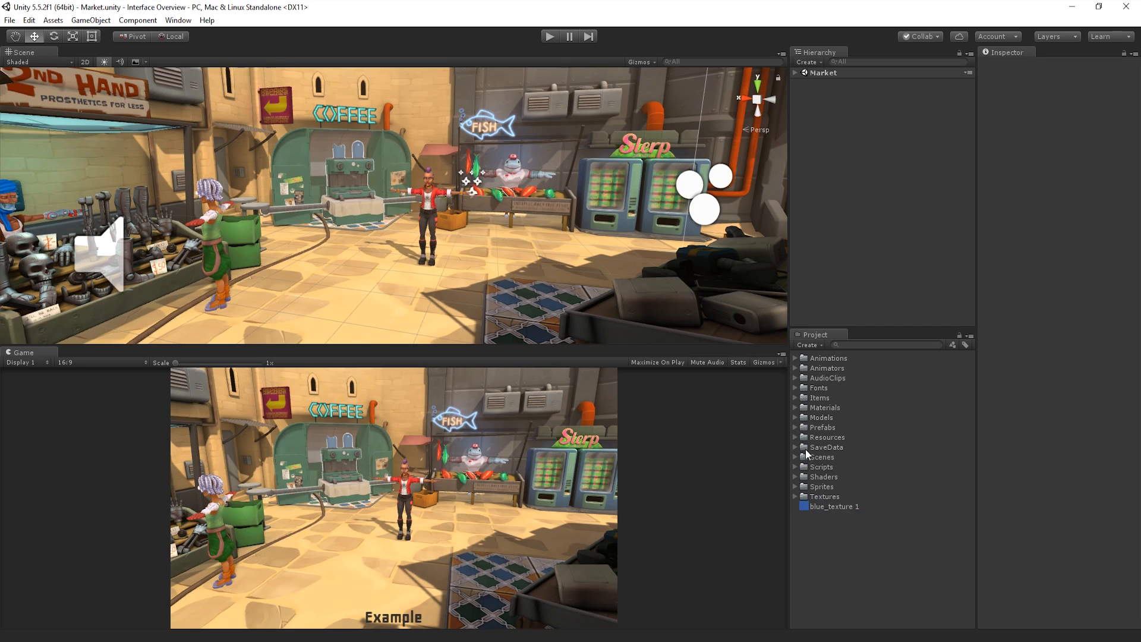
# Step: Expand the Models folder and select the CoffeeBot model
pyautogui.click(795, 417)
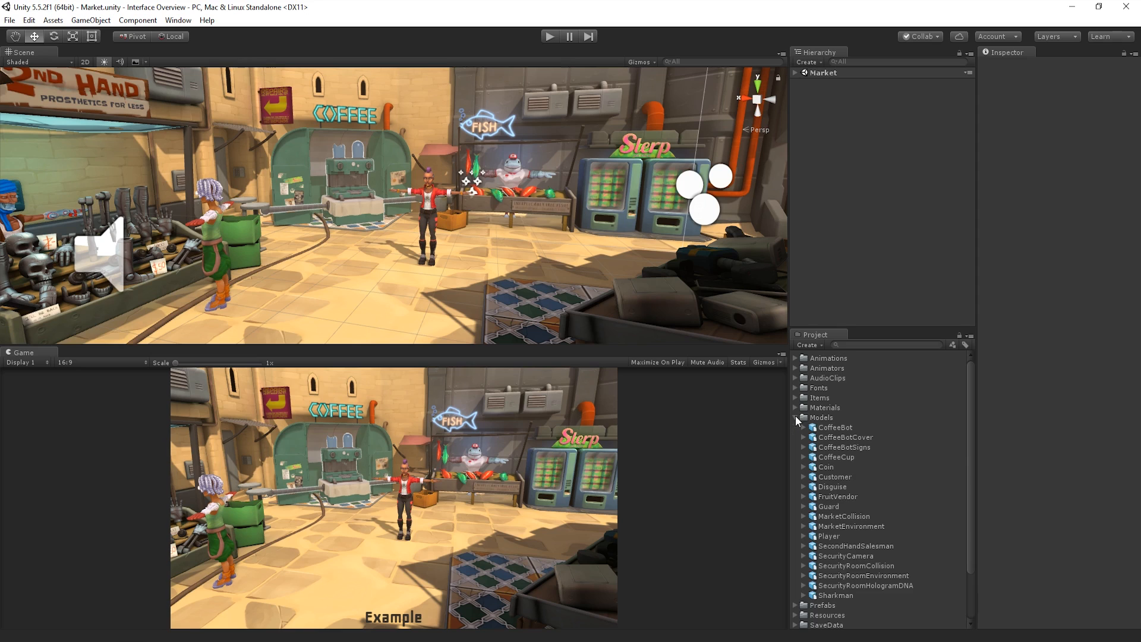
pyautogui.click(834, 427)
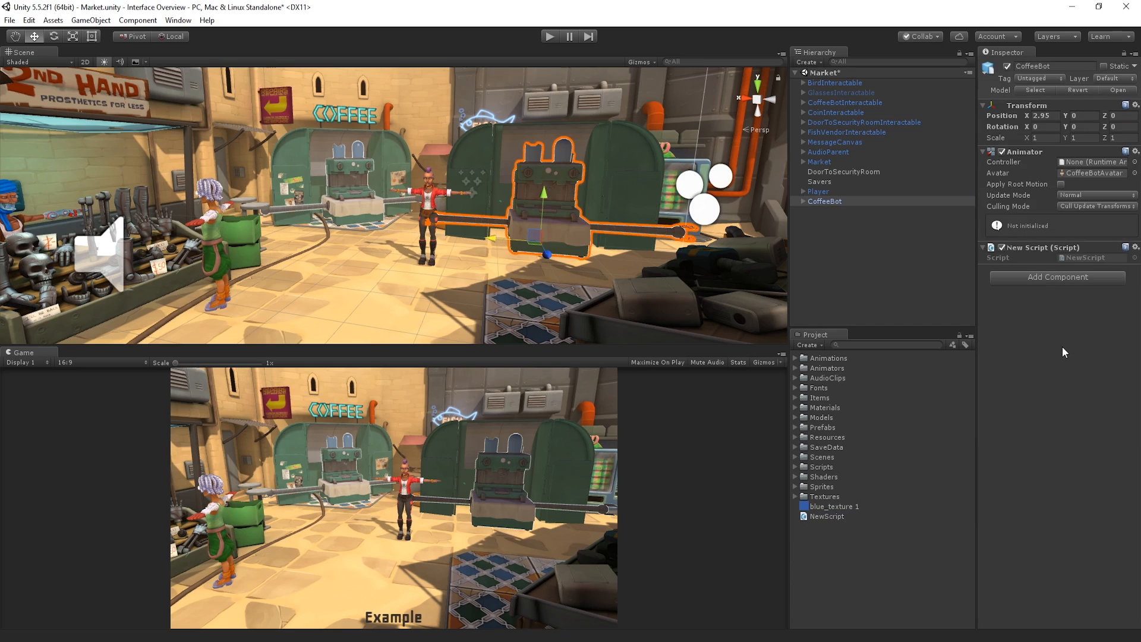
pyautogui.moveTo(763, 427)
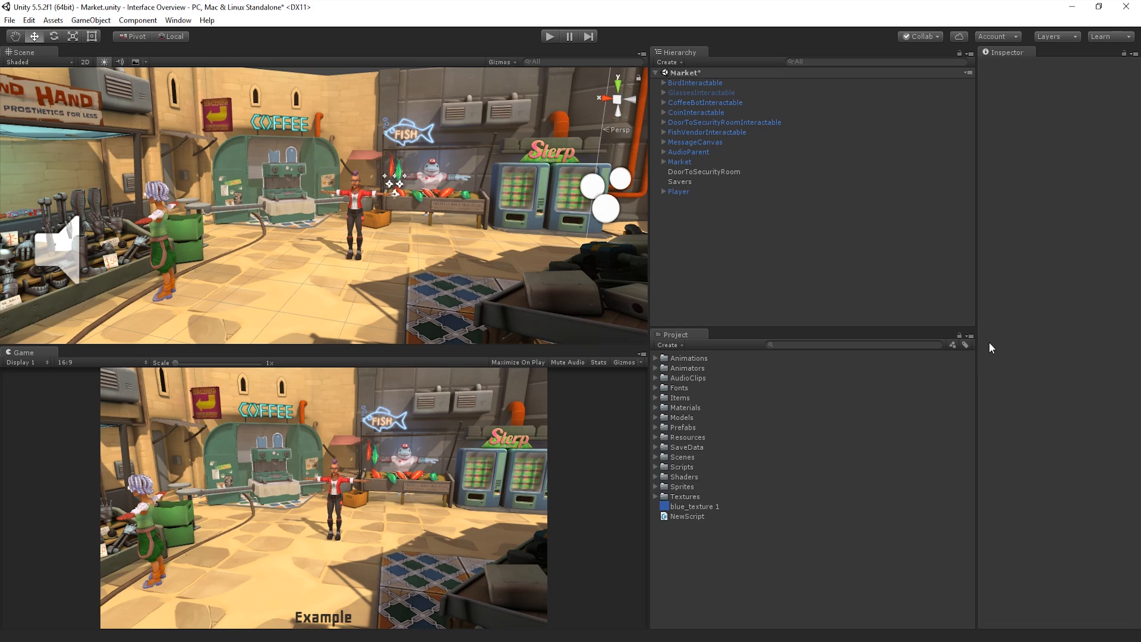
# Step: Change the asset list layout, then expand and open the Materials folder
pyautogui.click(970, 335)
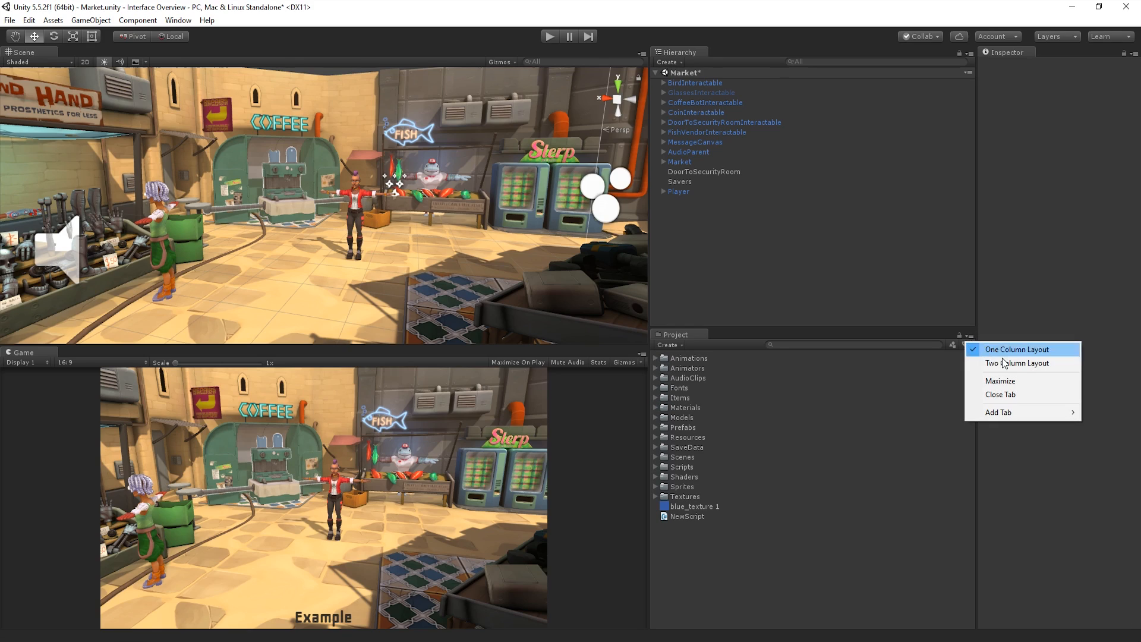
pyautogui.click(1018, 363)
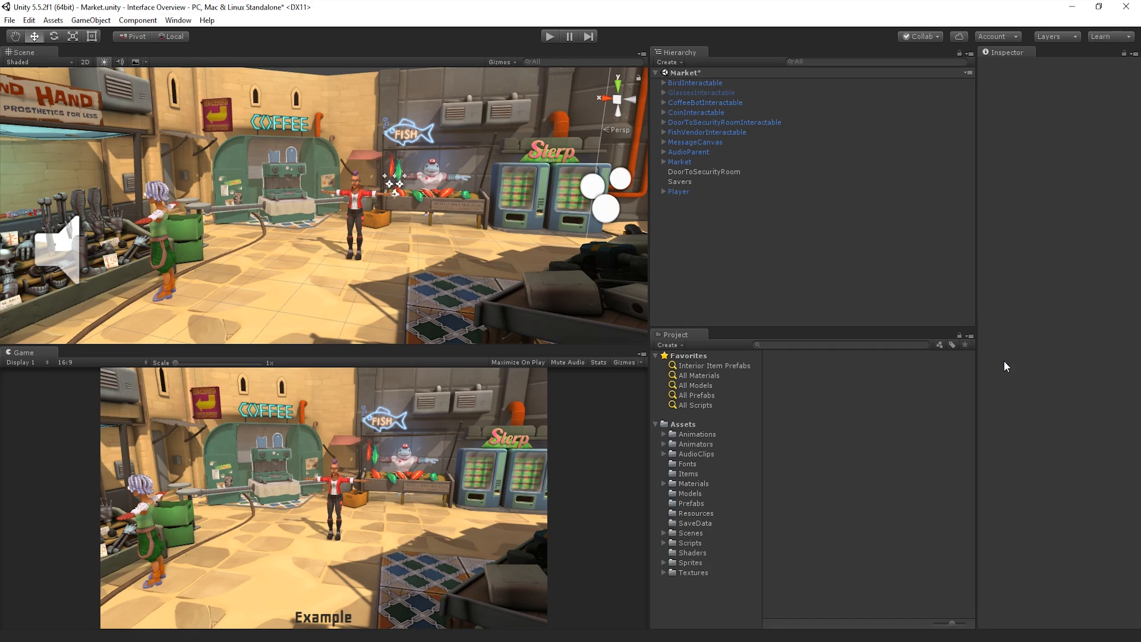
pyautogui.moveTo(918, 556)
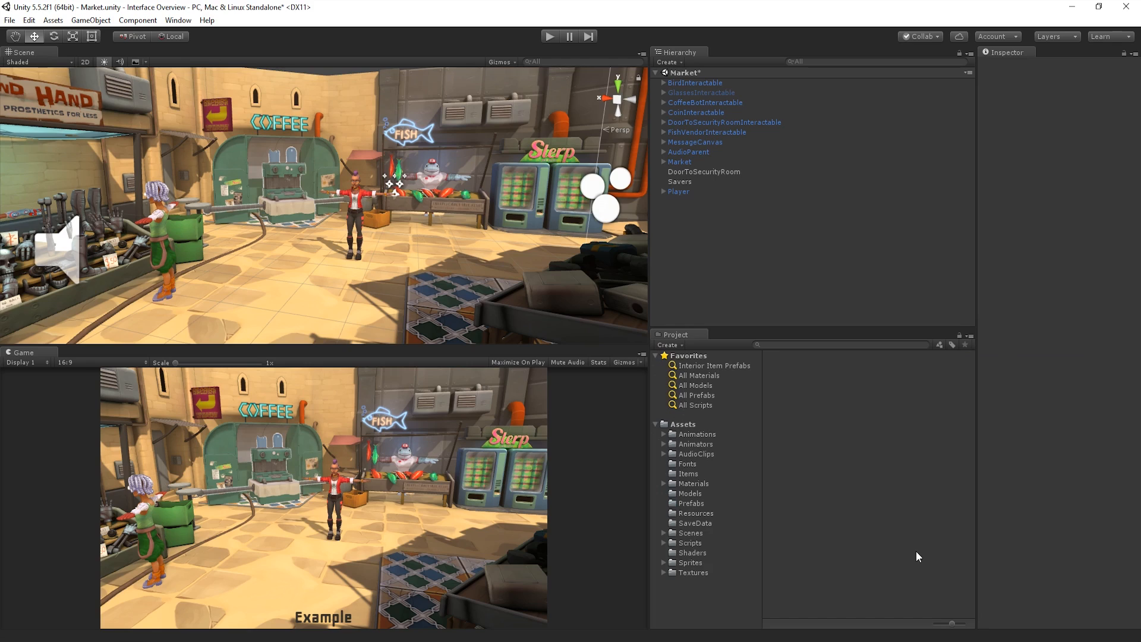
pyautogui.moveTo(663, 485)
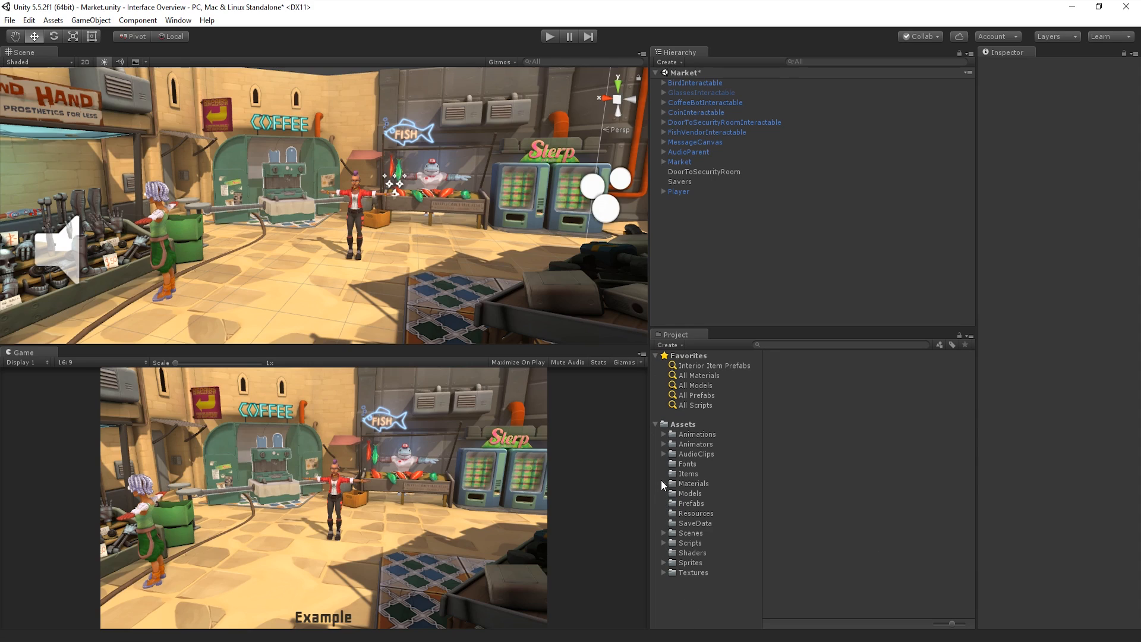
pyautogui.click(663, 483)
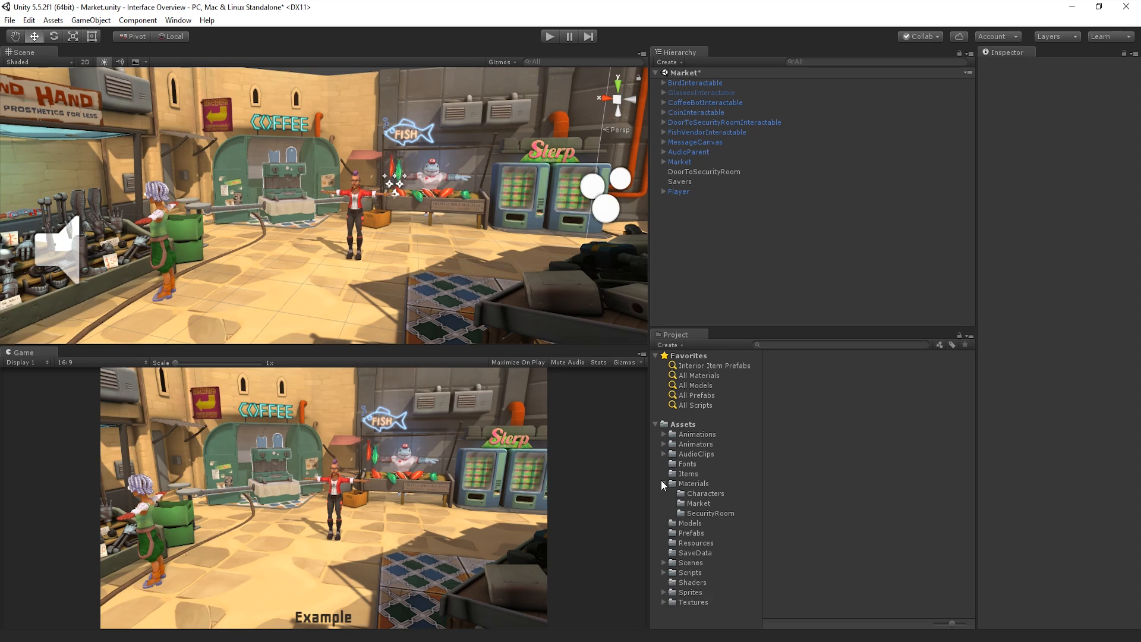
pyautogui.click(693, 483)
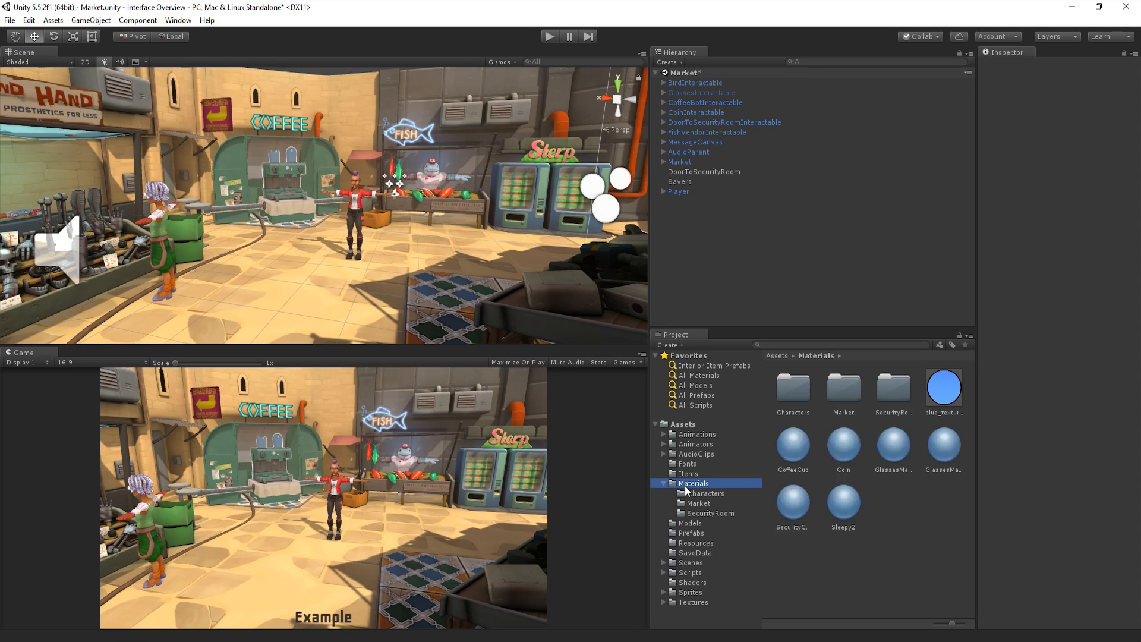
# Step: Inspect the SecurityCamera material, collapse Materials, and open Prefabs
pyautogui.click(791, 502)
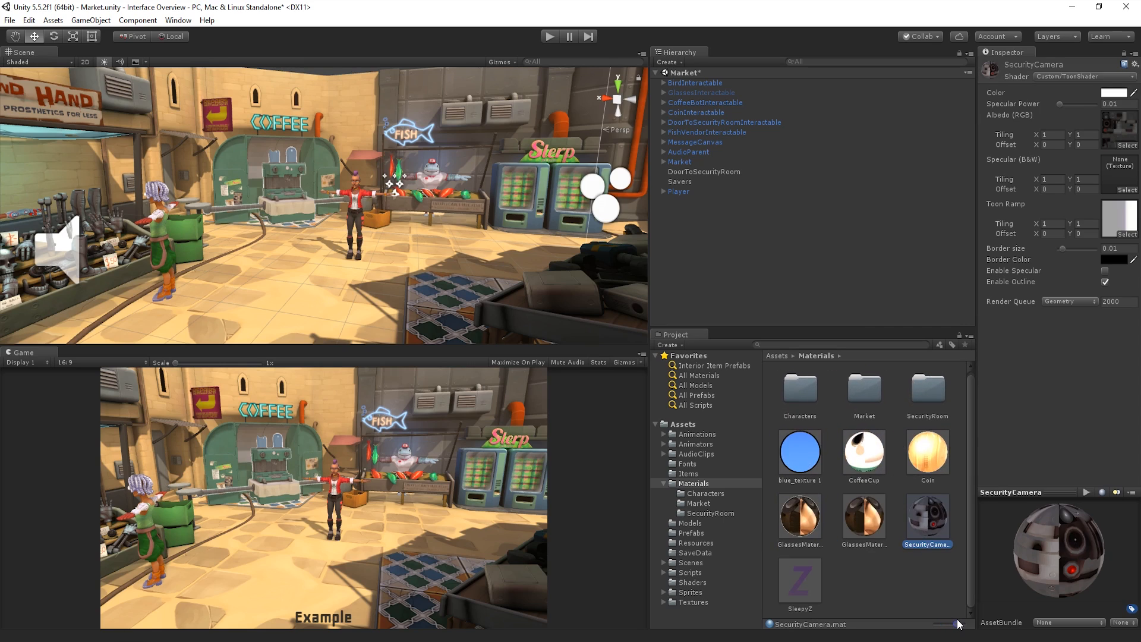
pyautogui.click(663, 483)
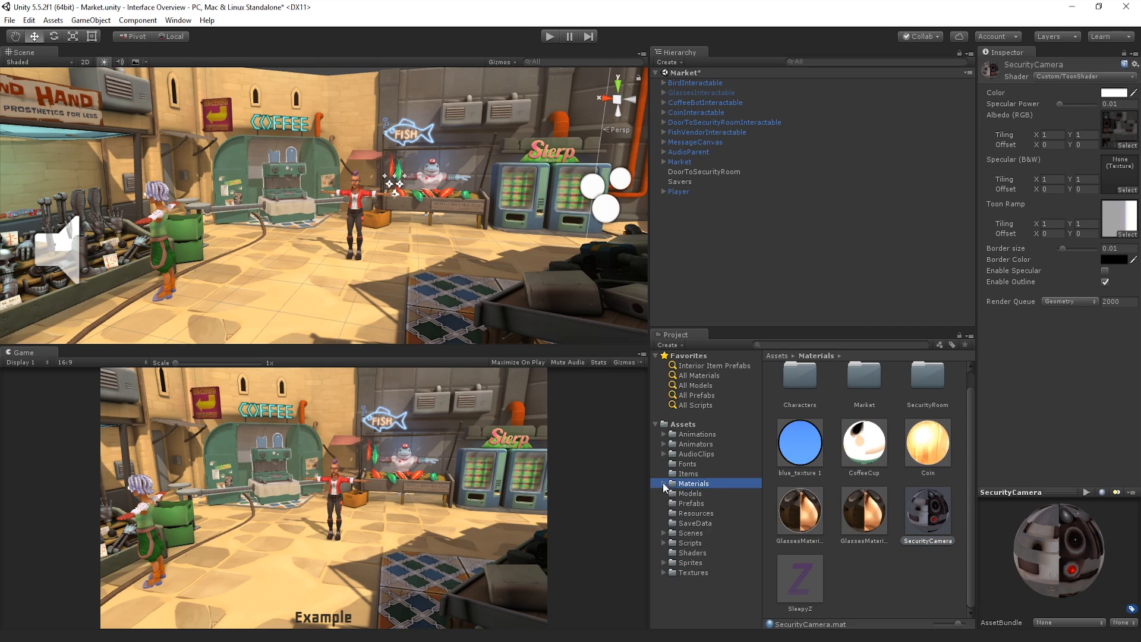
pyautogui.click(690, 502)
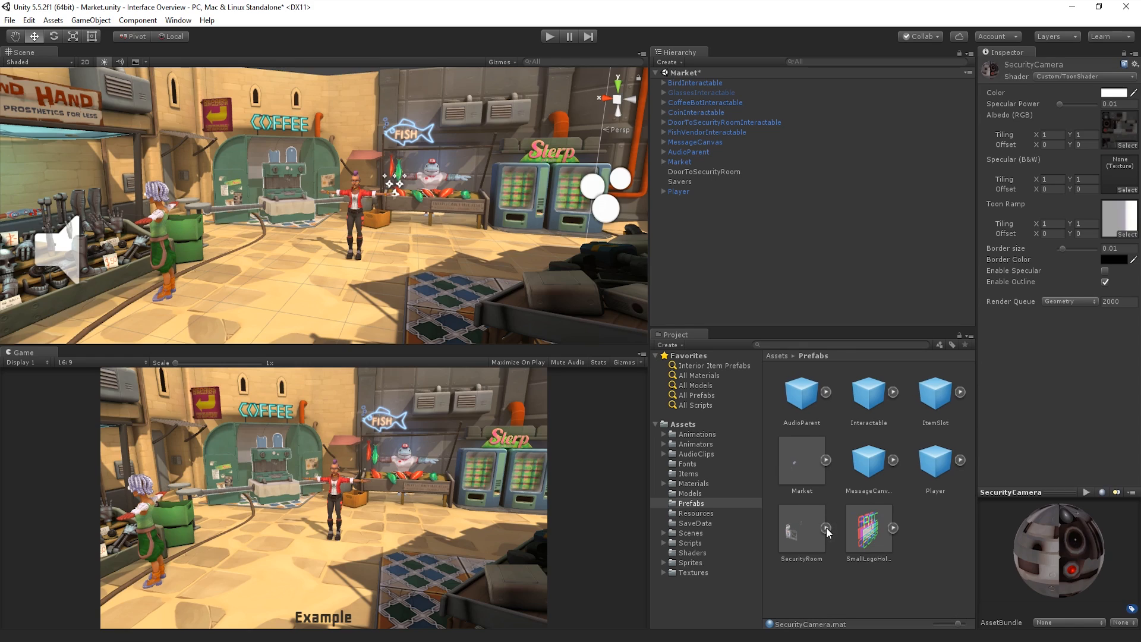
# Step: Scroll the Project window and select the root Assets folder
pyautogui.scroll(-3)
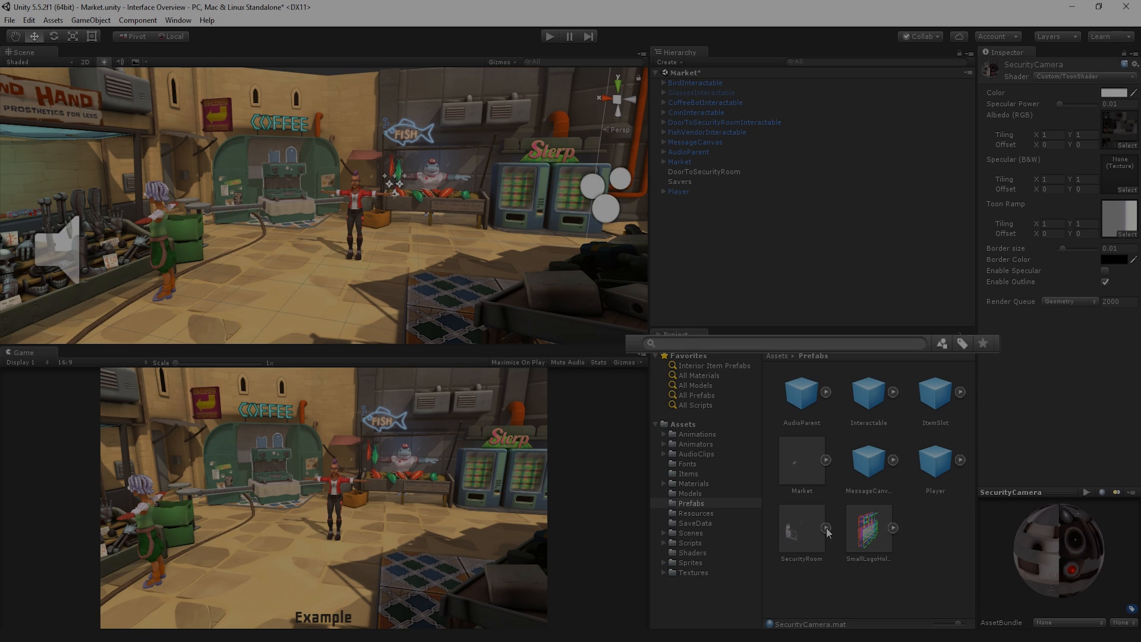
pyautogui.click(836, 344)
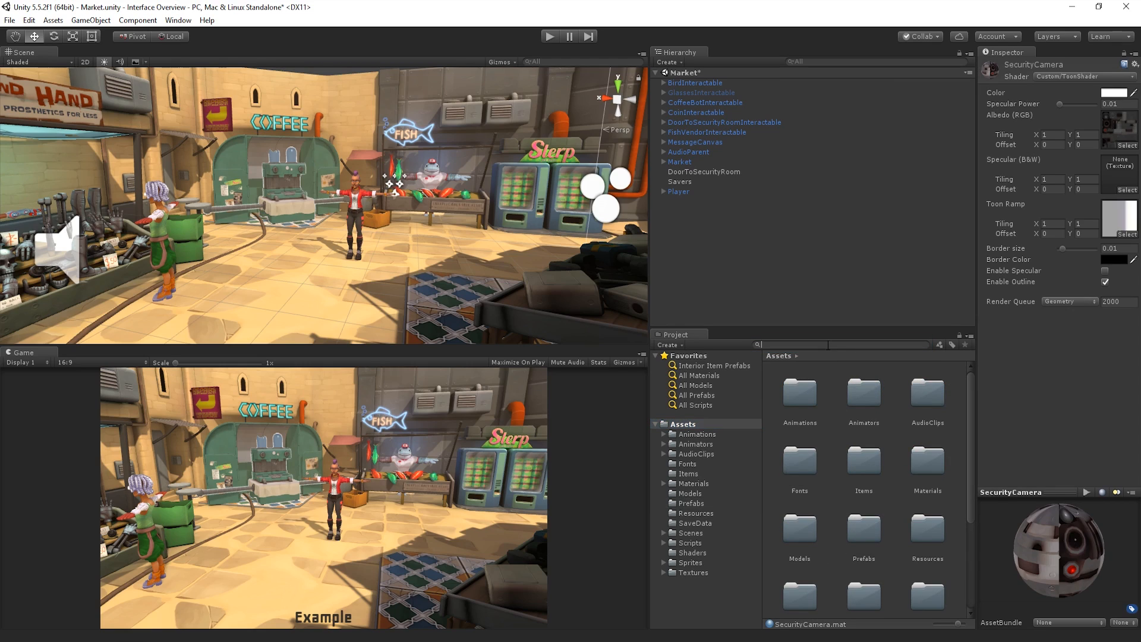
# Step: Search the project for coffee and bring up the asset label filter choices
pyautogui.write('coffee')
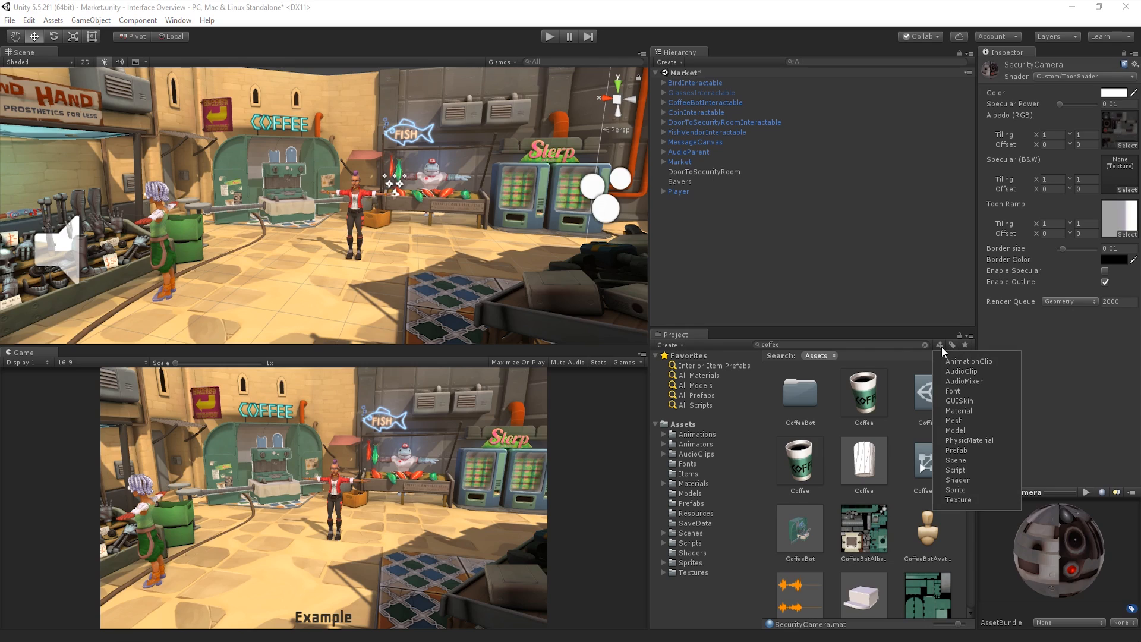
pyautogui.moveTo(958, 410)
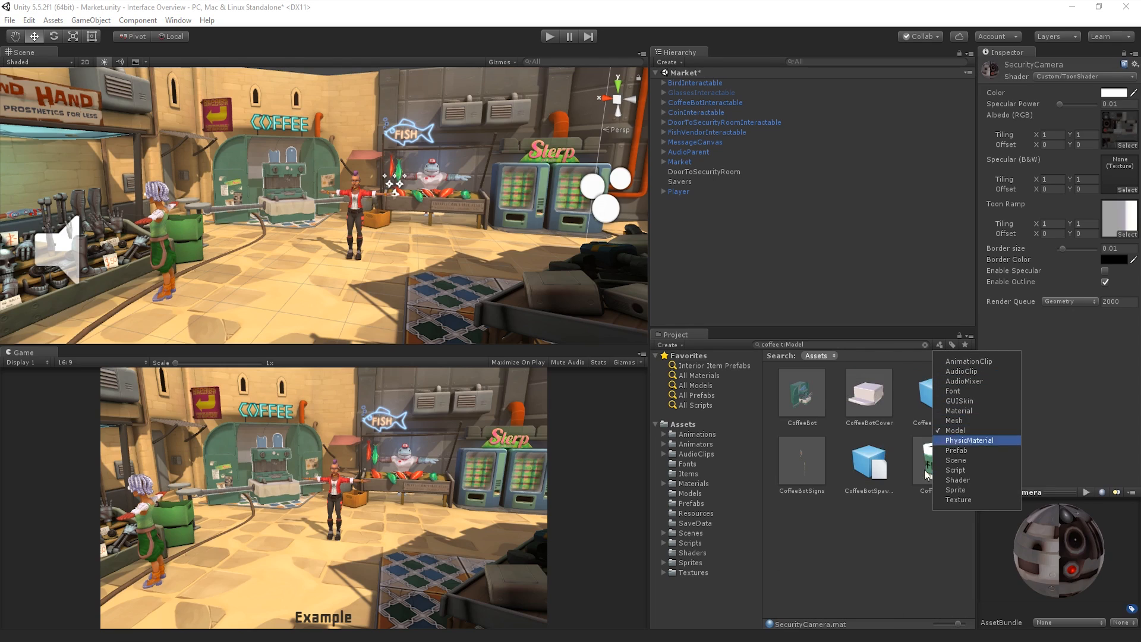
pyautogui.click(953, 350)
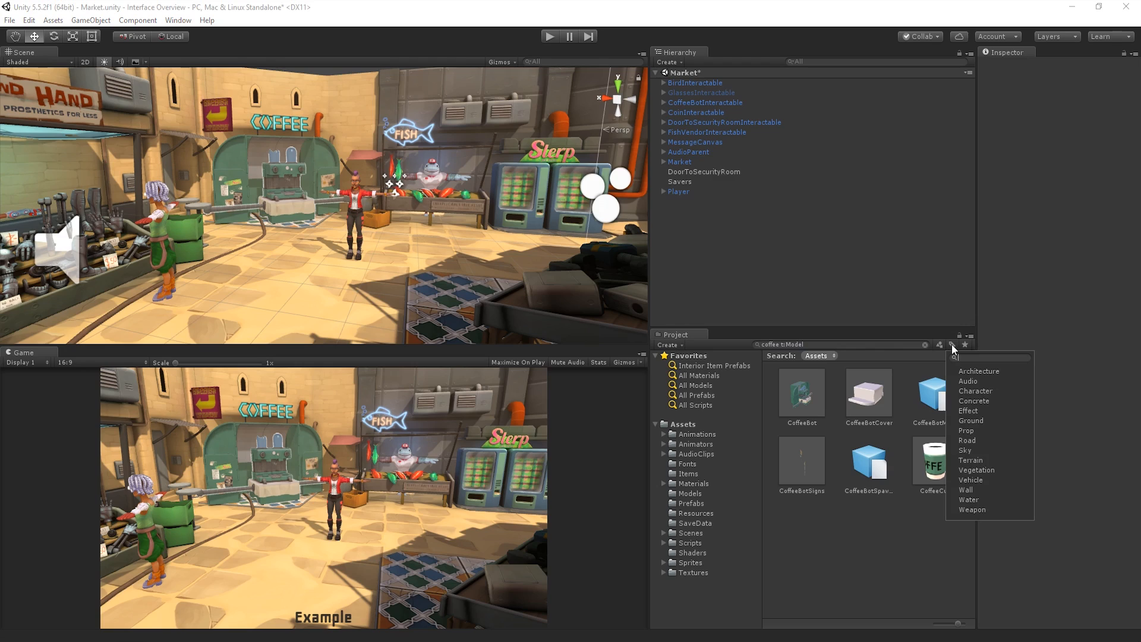
# Step: Try a coffee t:texture type filter, then revert the search to plain coffee
pyautogui.click(989, 357)
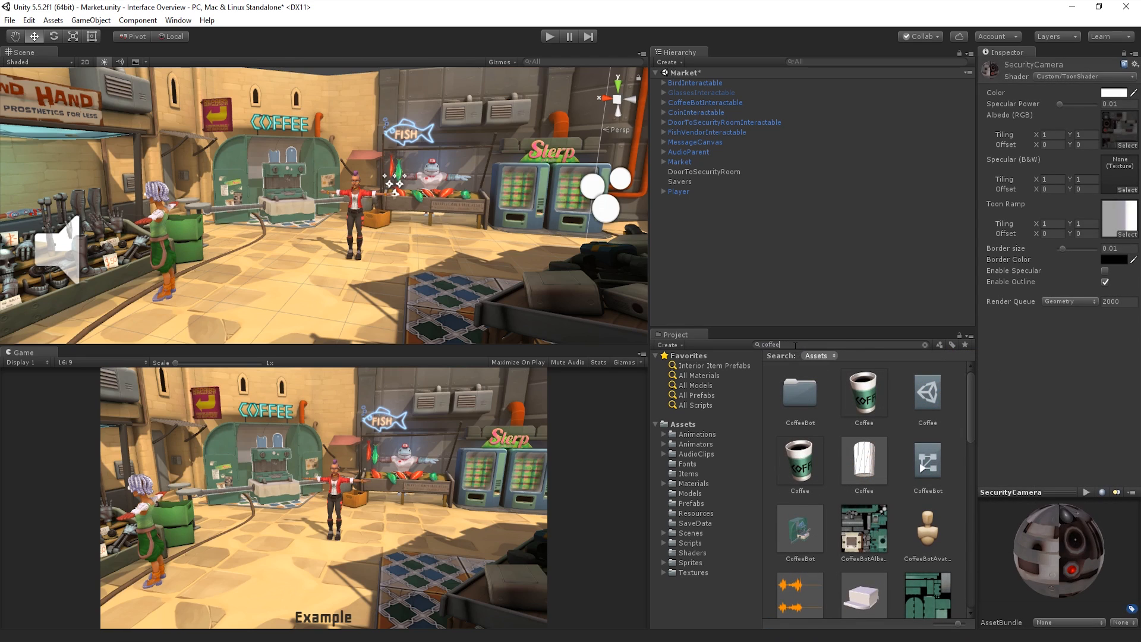
pyautogui.write('t:')
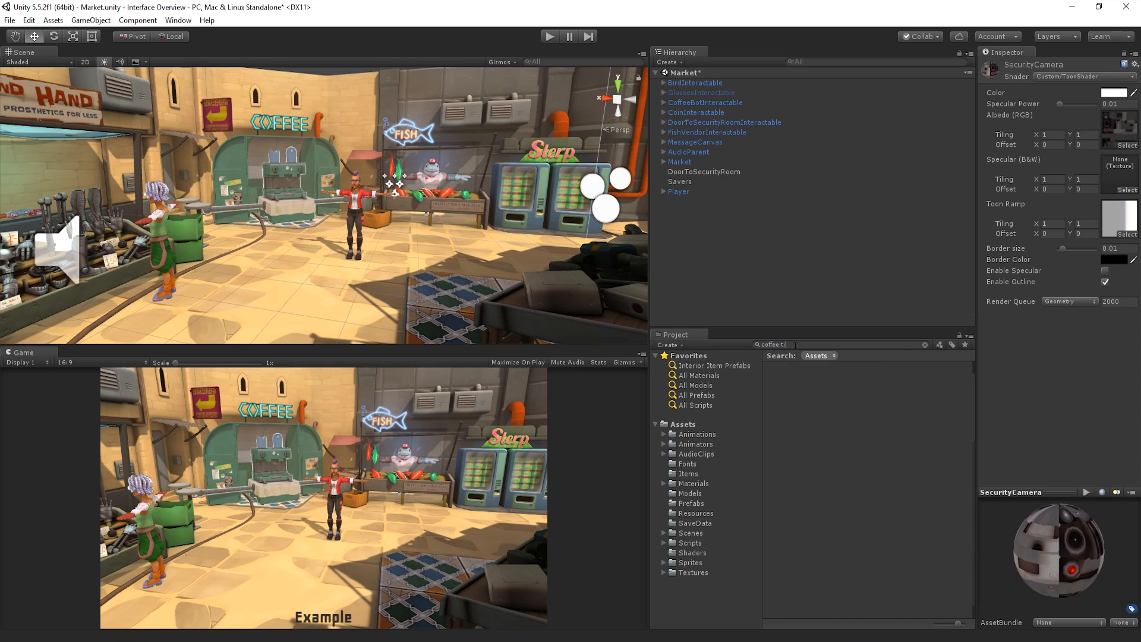
pyautogui.write('model')
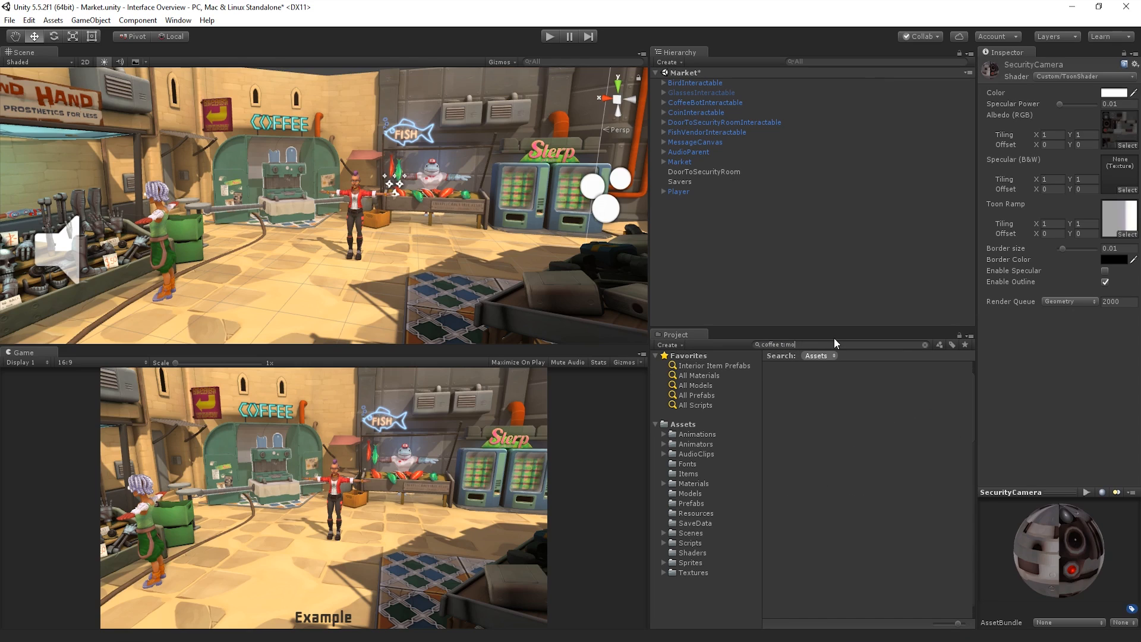
pyautogui.write('texture')
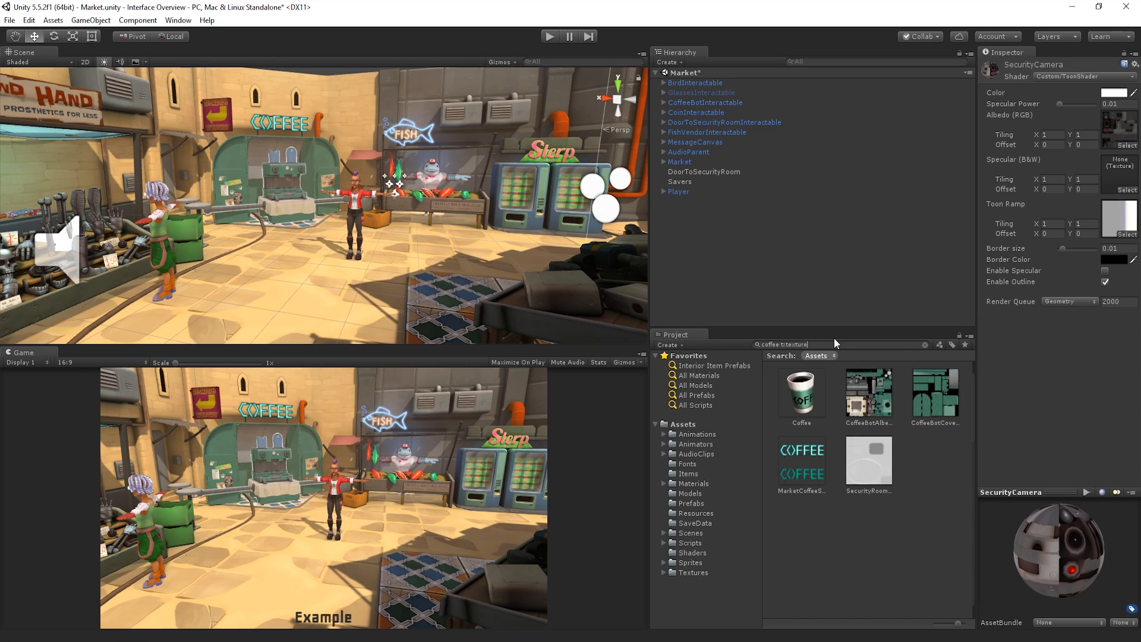
pyautogui.press('backspace')
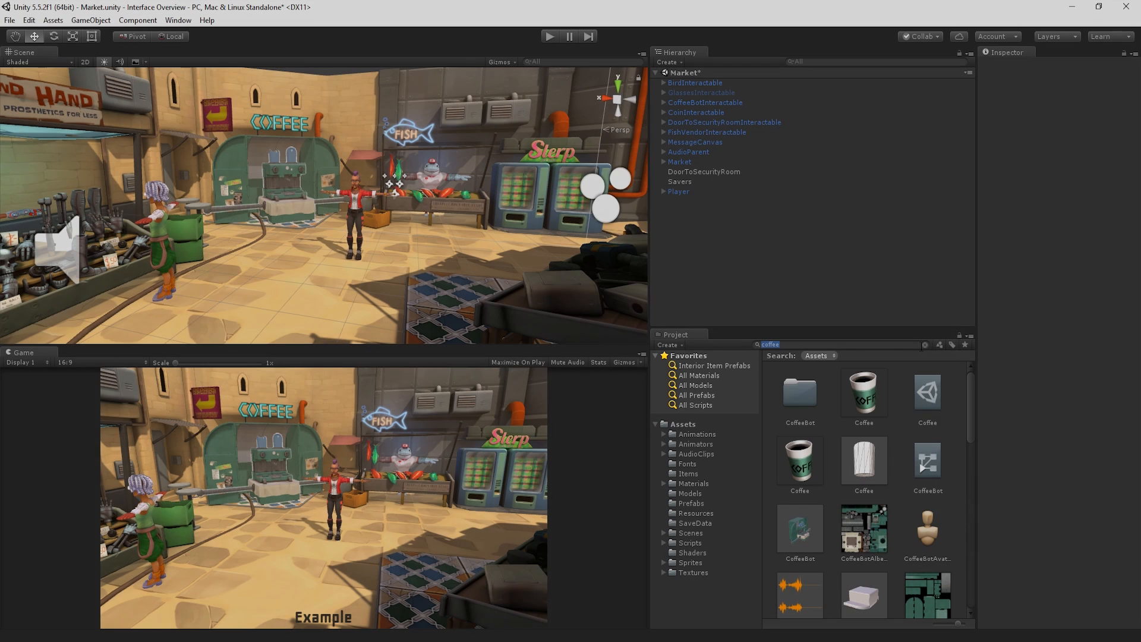
# Step: Save the coffee search as Coffee Favourite, add Materials/Characters to Favorites, retype coffee
pyautogui.click(965, 344)
pyautogui.write('Coffee Favourite')
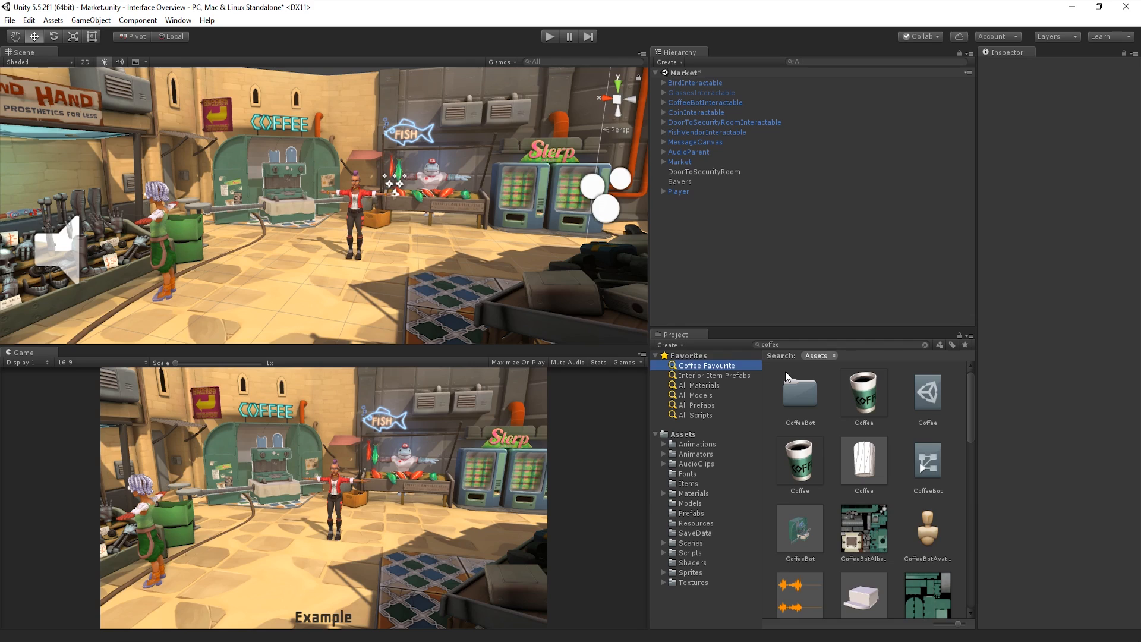
pyautogui.click(698, 385)
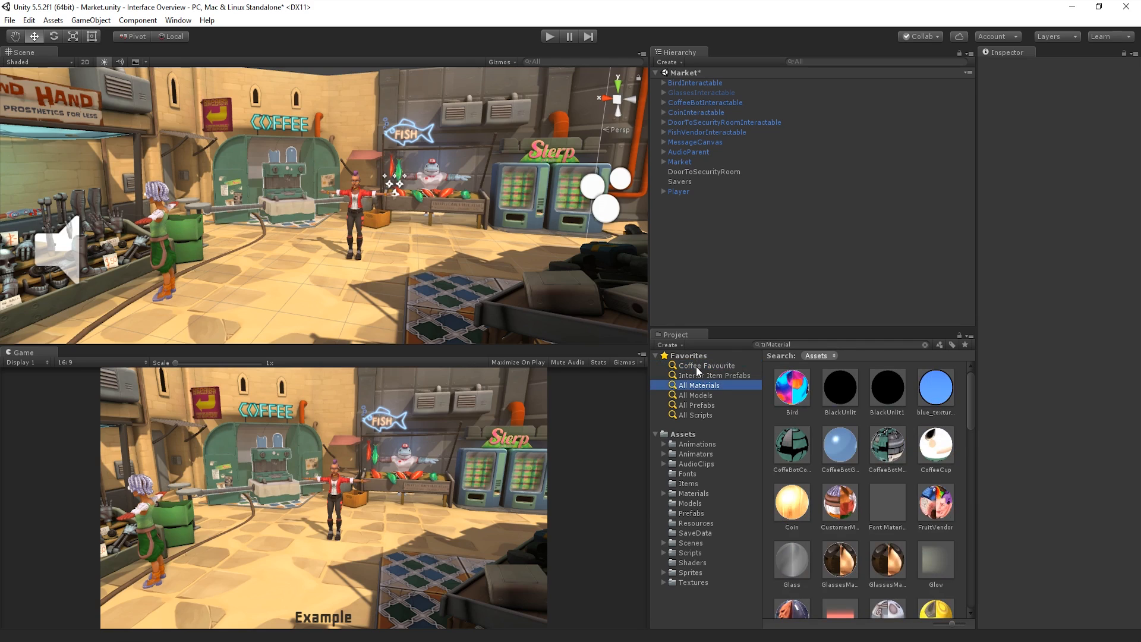
pyautogui.click(705, 366)
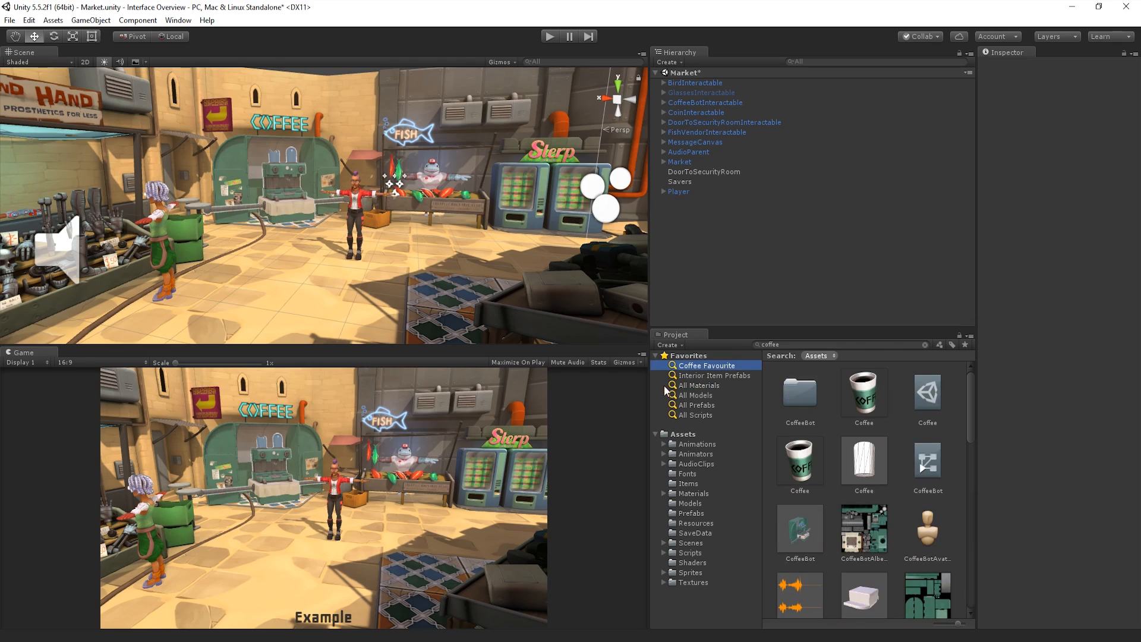
pyautogui.click(663, 493)
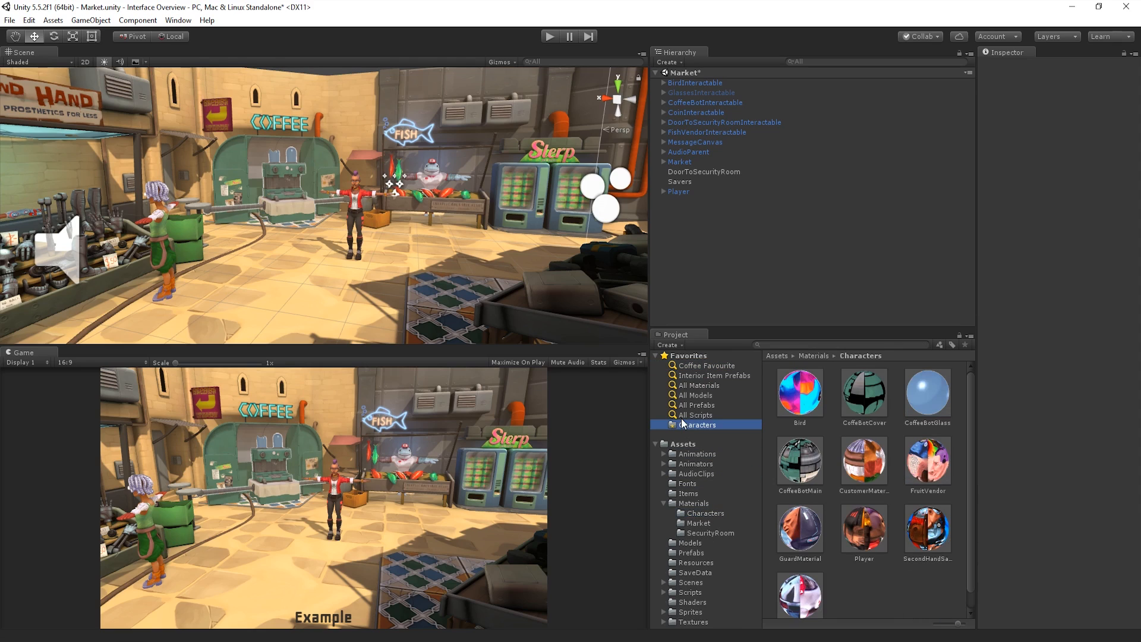
pyautogui.moveTo(725, 479)
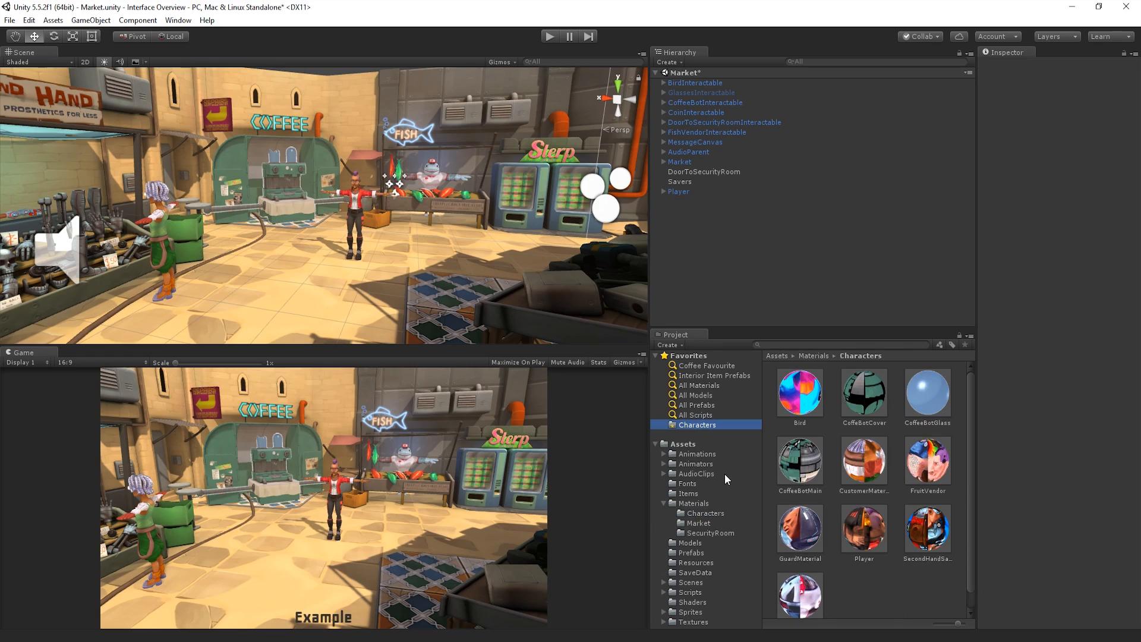
pyautogui.write('coffee')
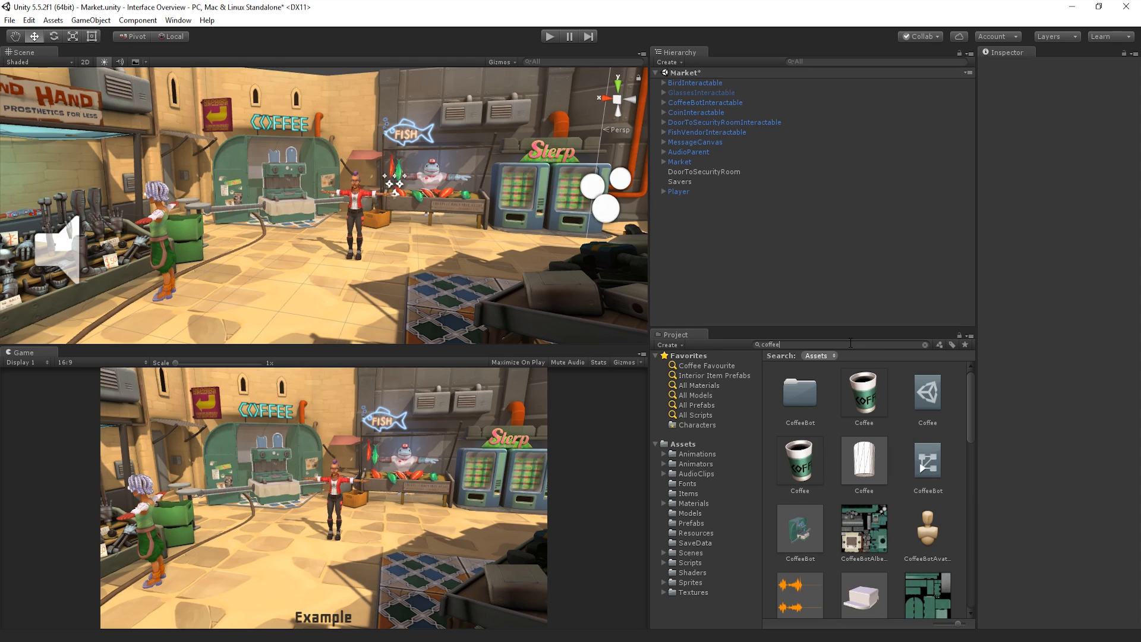
# Step: Switch the coffee search to the Asset Store and inspect the paid Simple_Fun_Icecup package
pyautogui.click(820, 355)
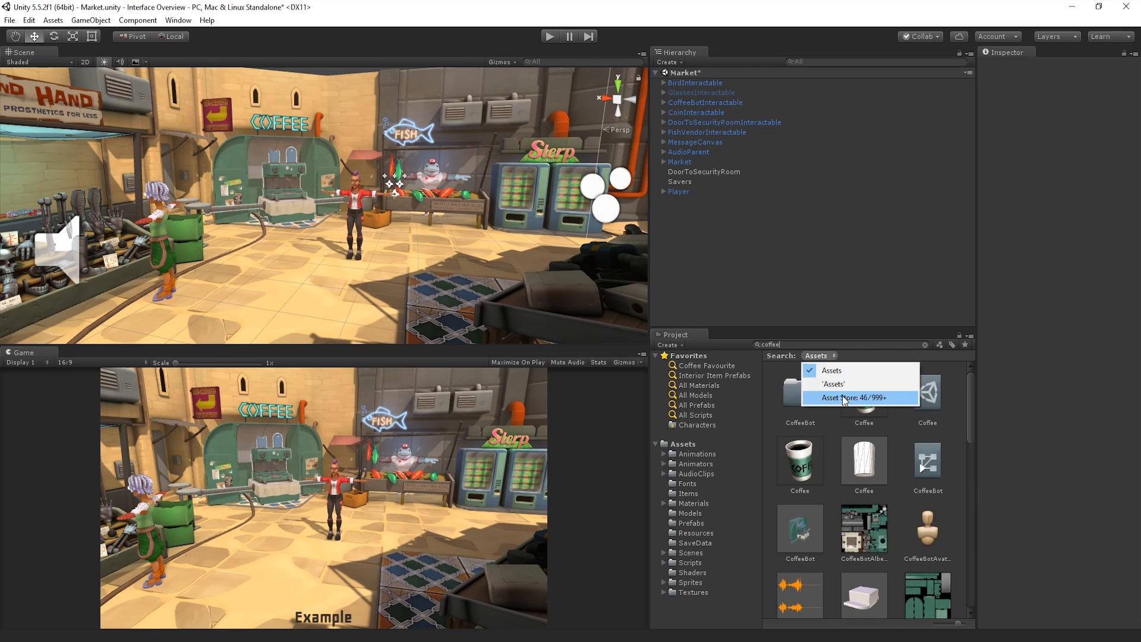
pyautogui.click(863, 398)
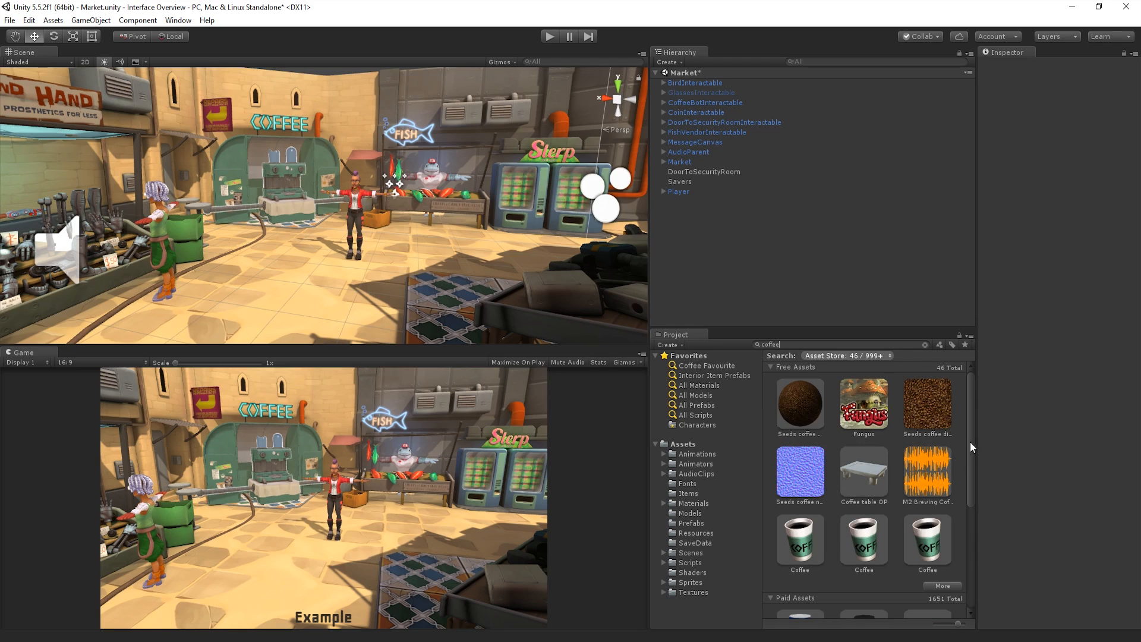
pyautogui.moveTo(871, 535)
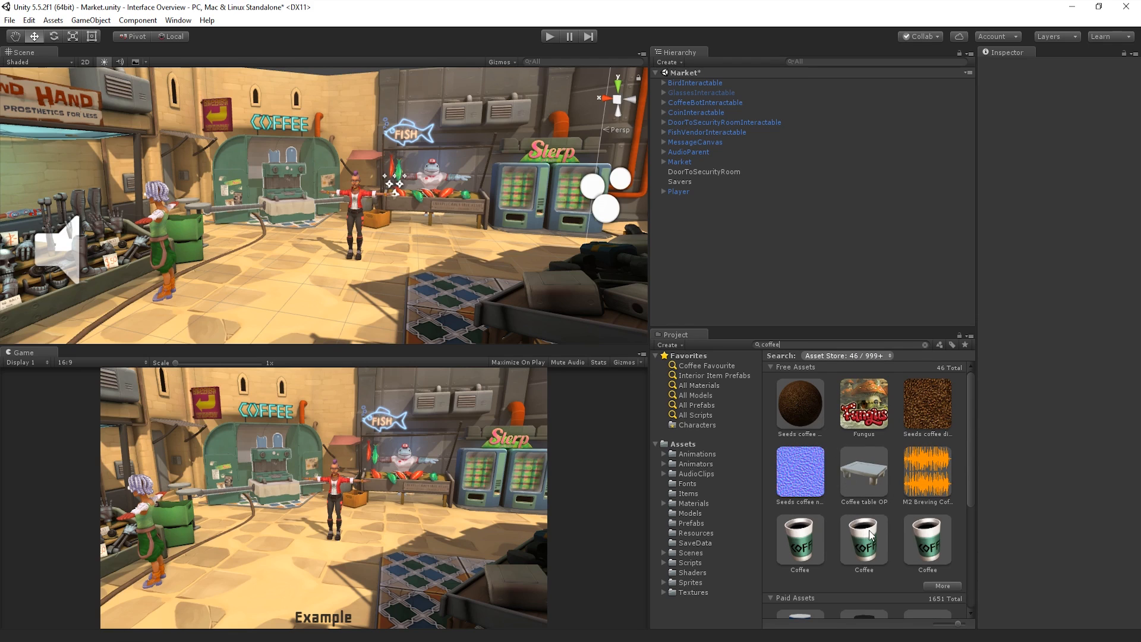
pyautogui.click(798, 451)
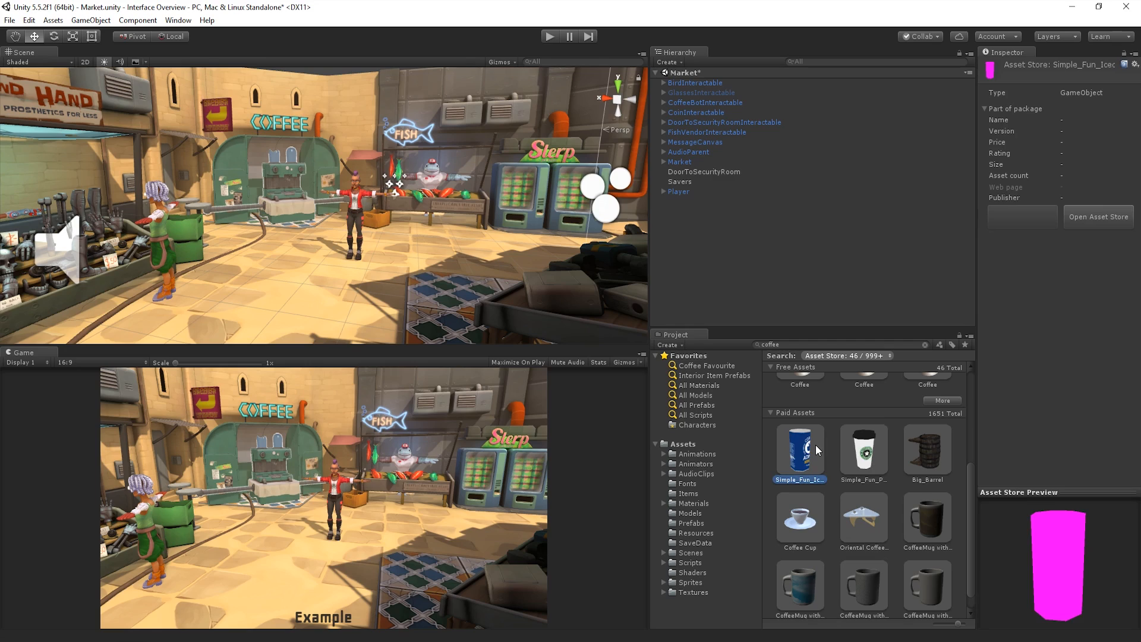
pyautogui.click(799, 450)
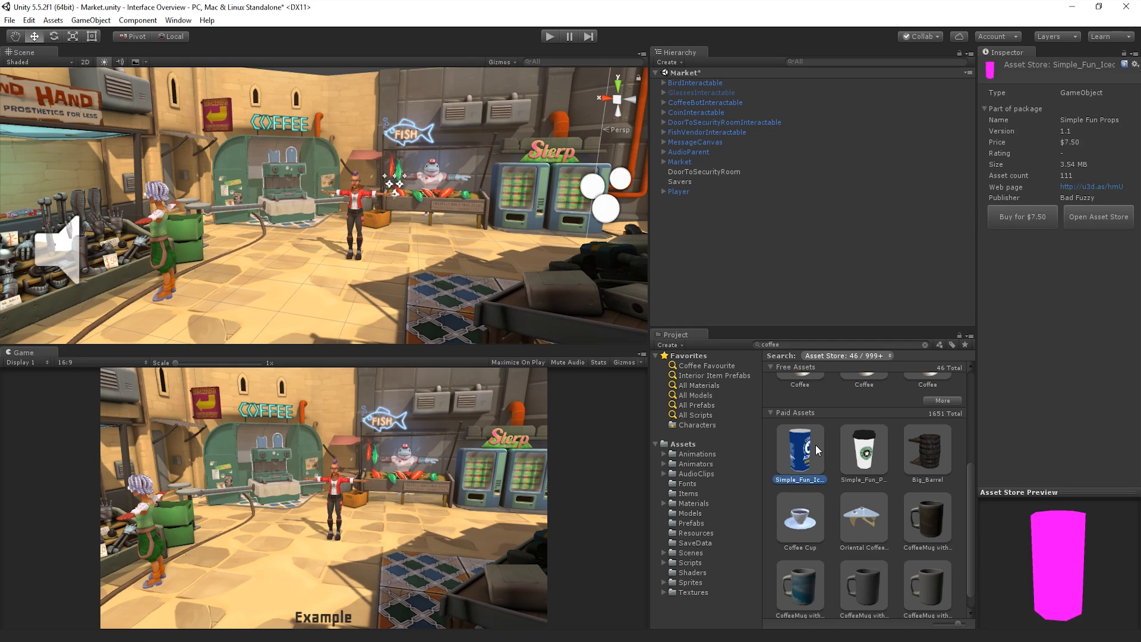